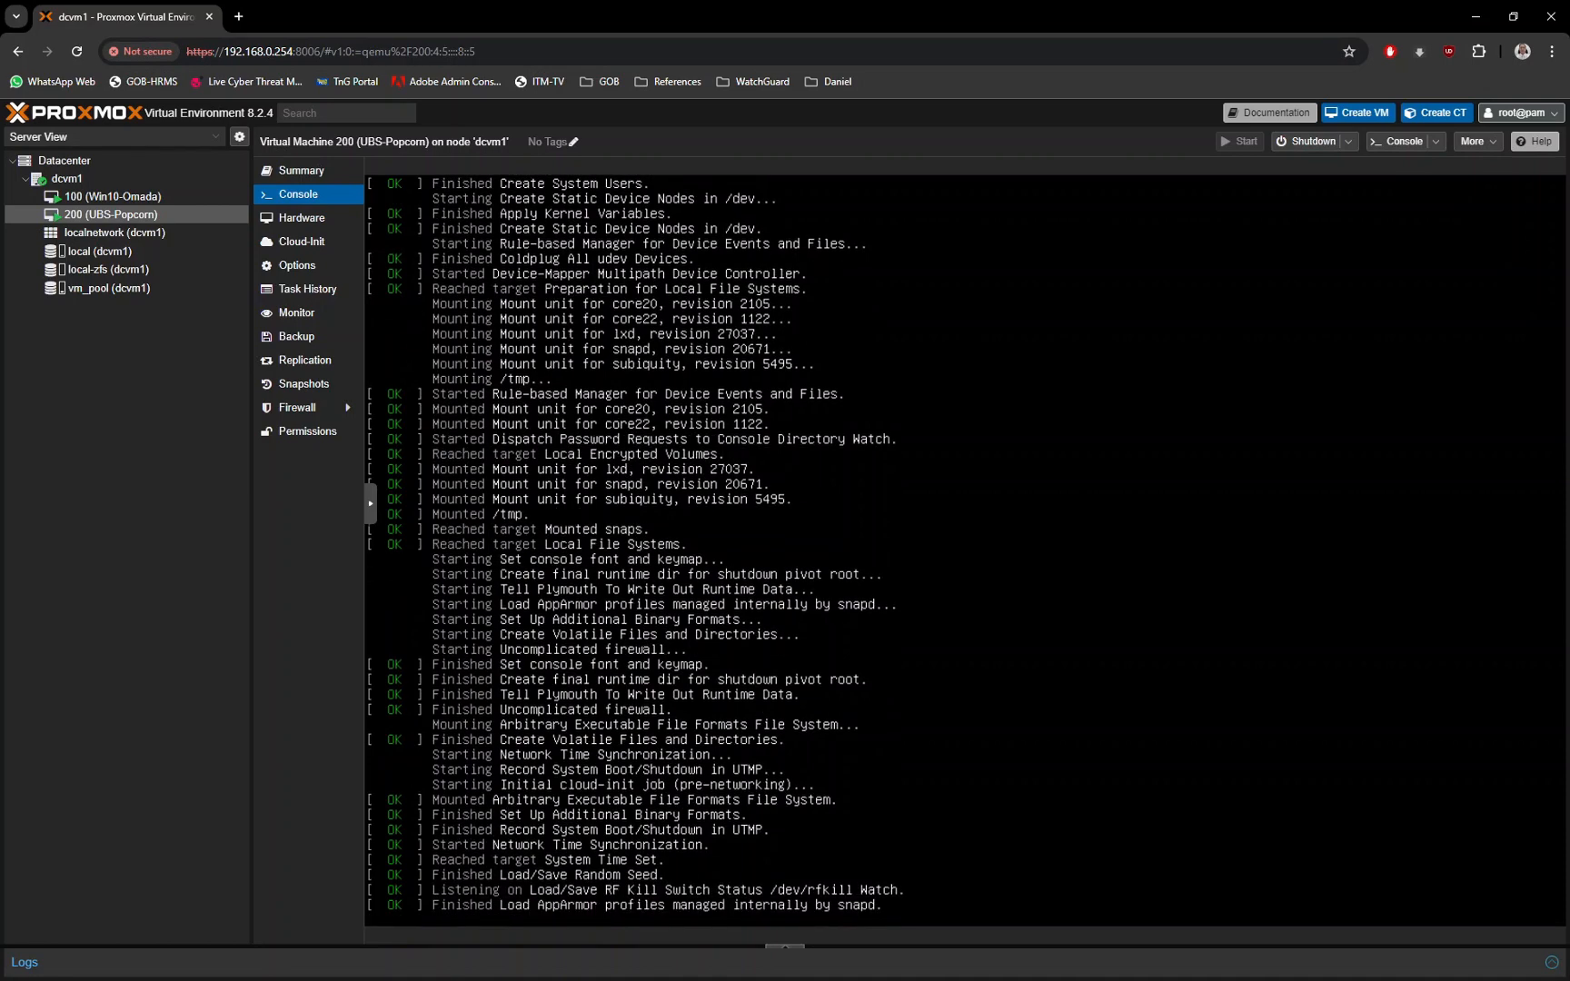
Step: Scroll down node dcvm1's Summary page to view its usage graphs
scroll(down, 3)
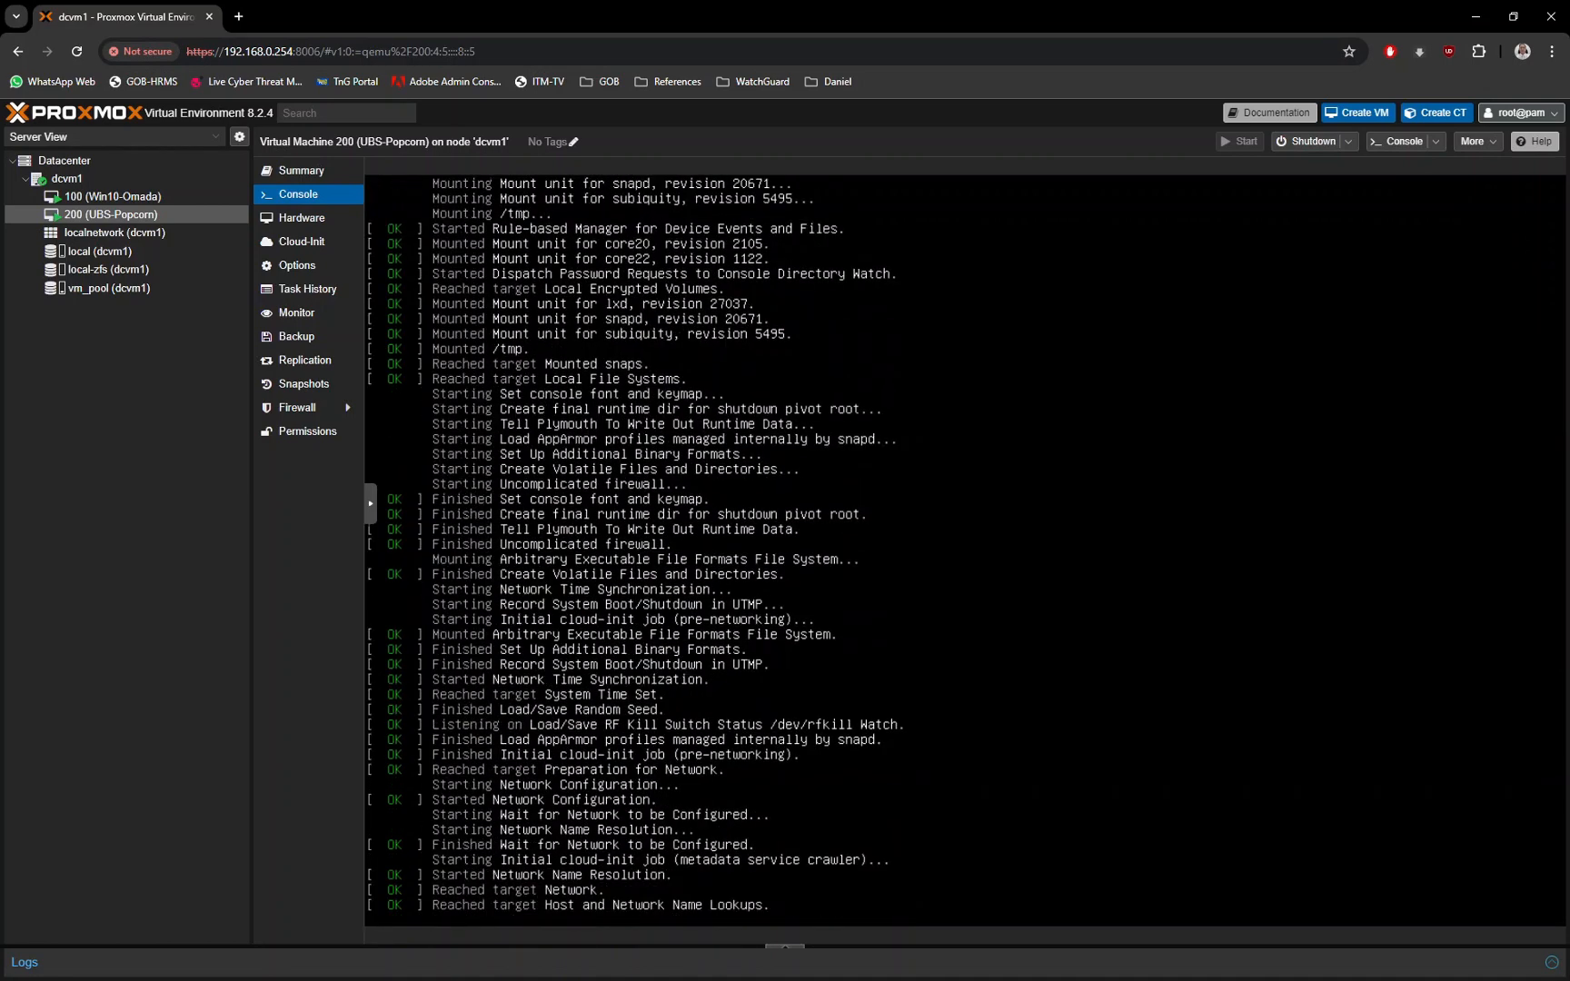
scroll(down, 3)
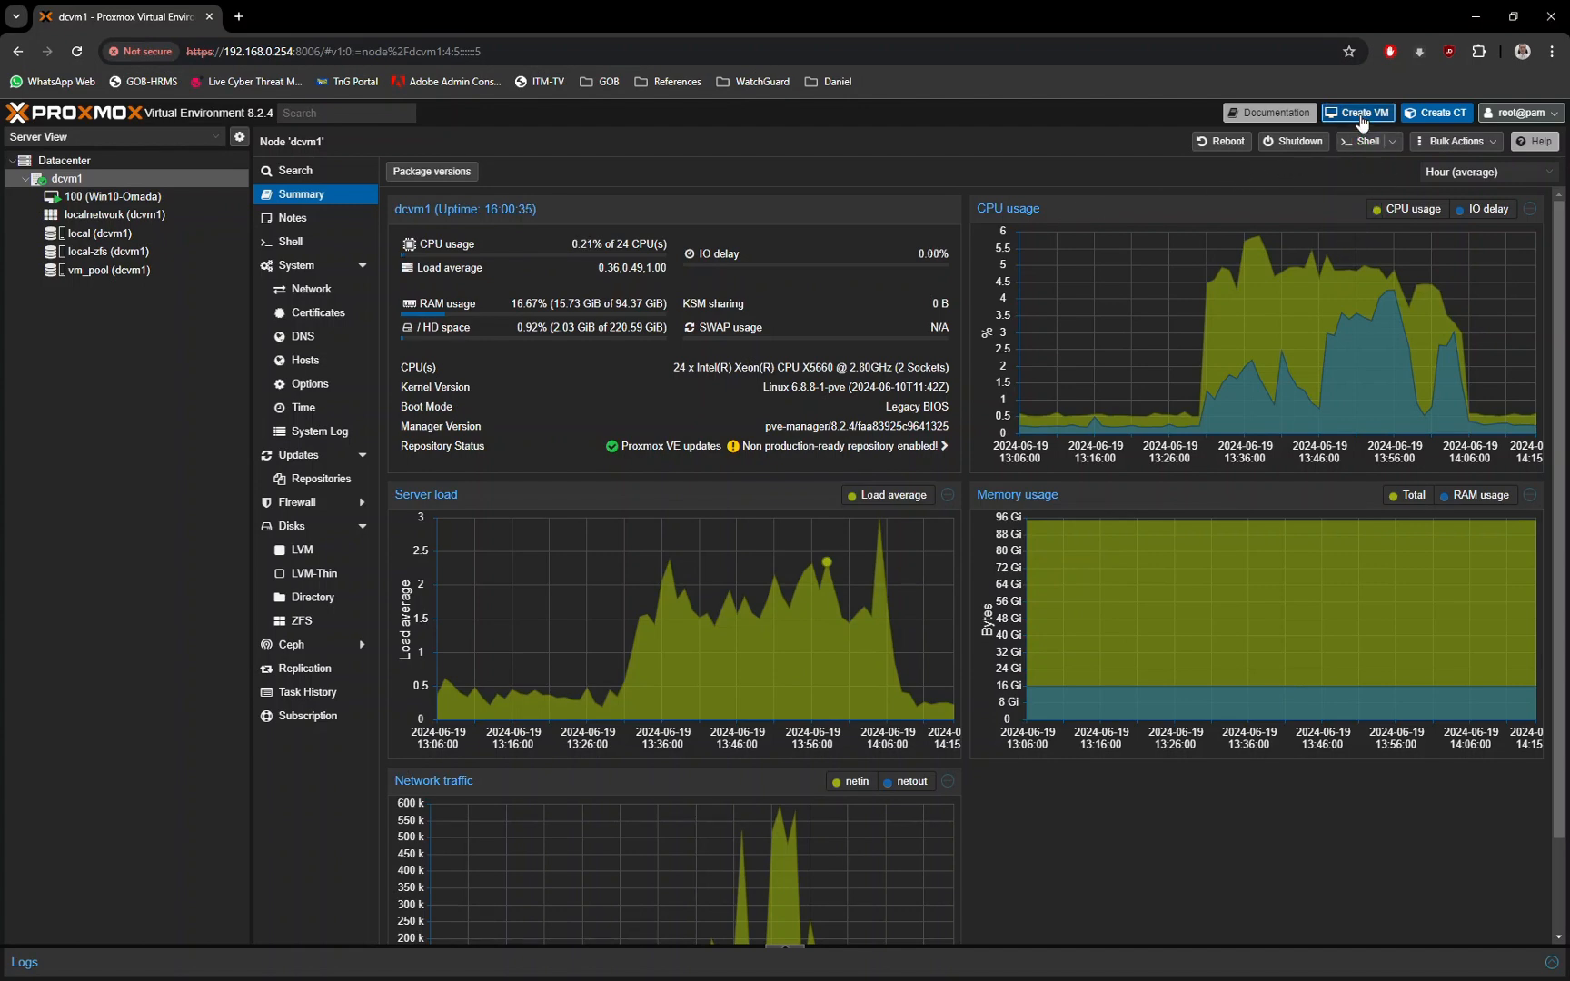
Step: Start a new VM 200 on node dcvm1 named UBS-Popcorn
click(1355, 111)
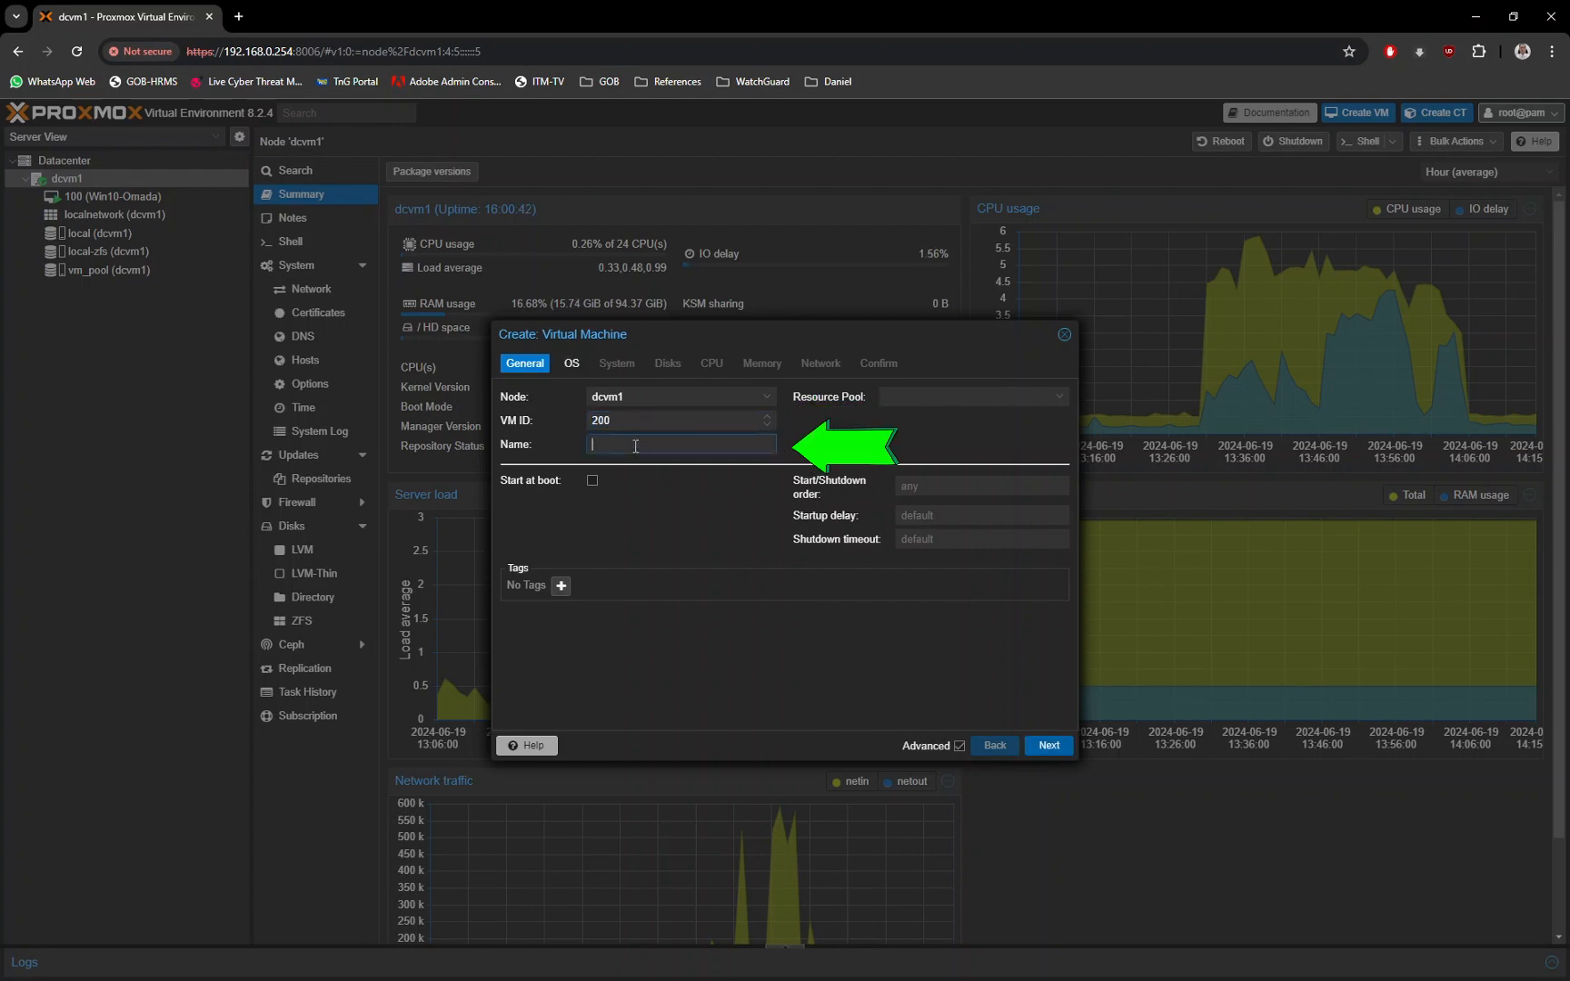
text(UBS-Pop)
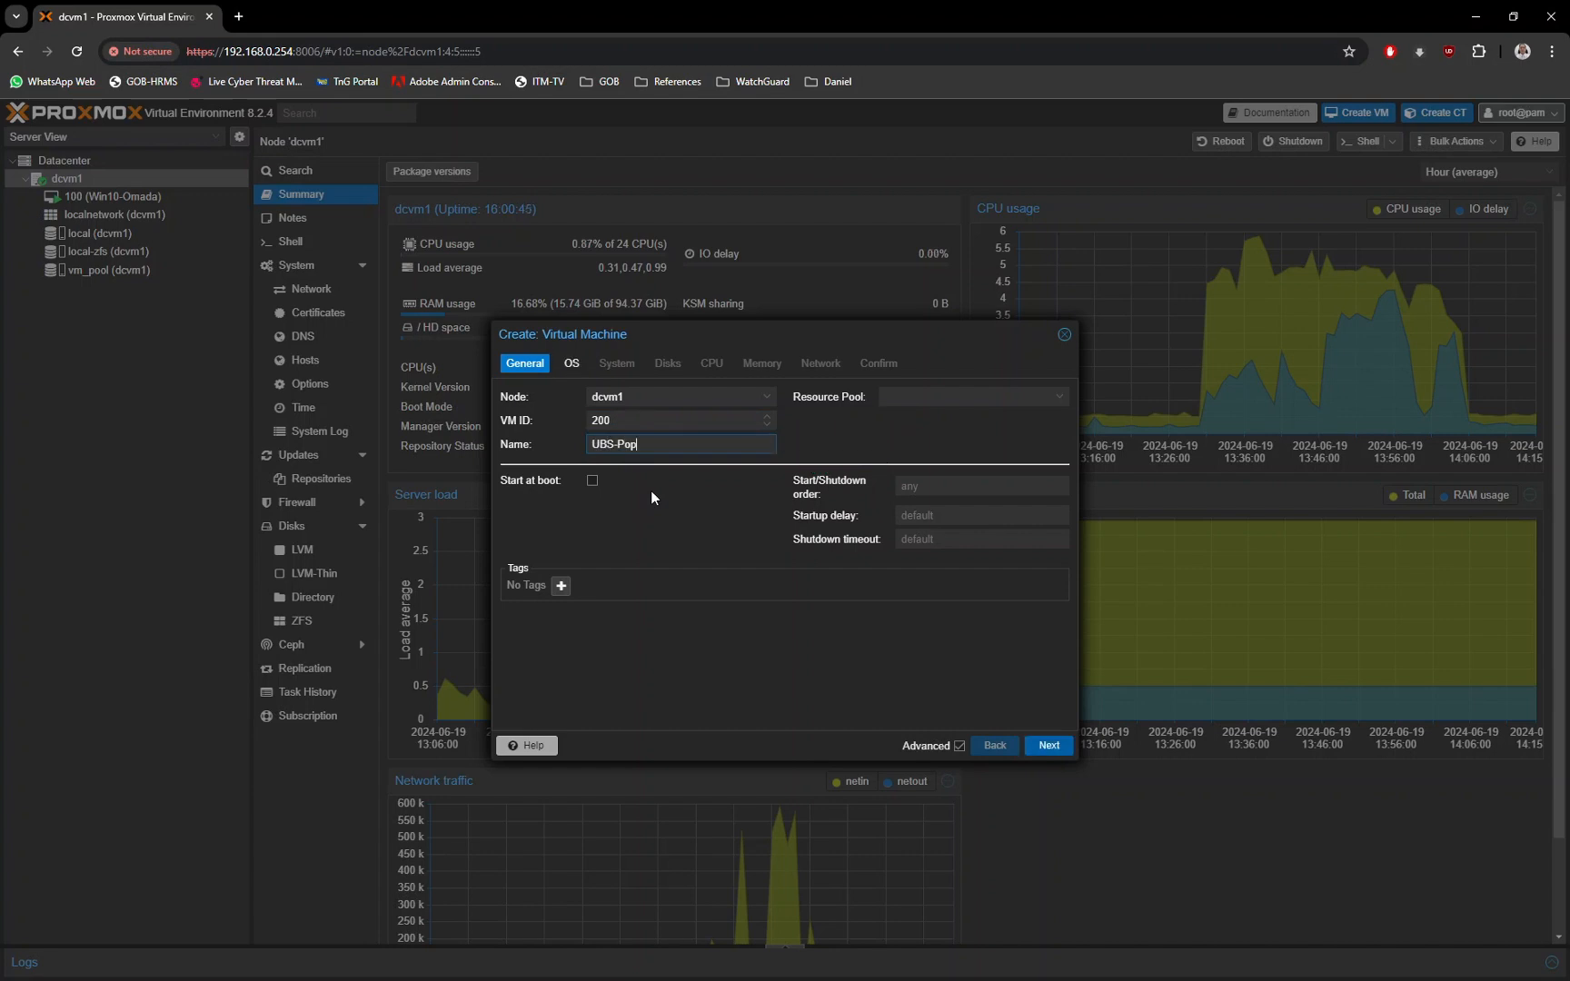
text(corn)
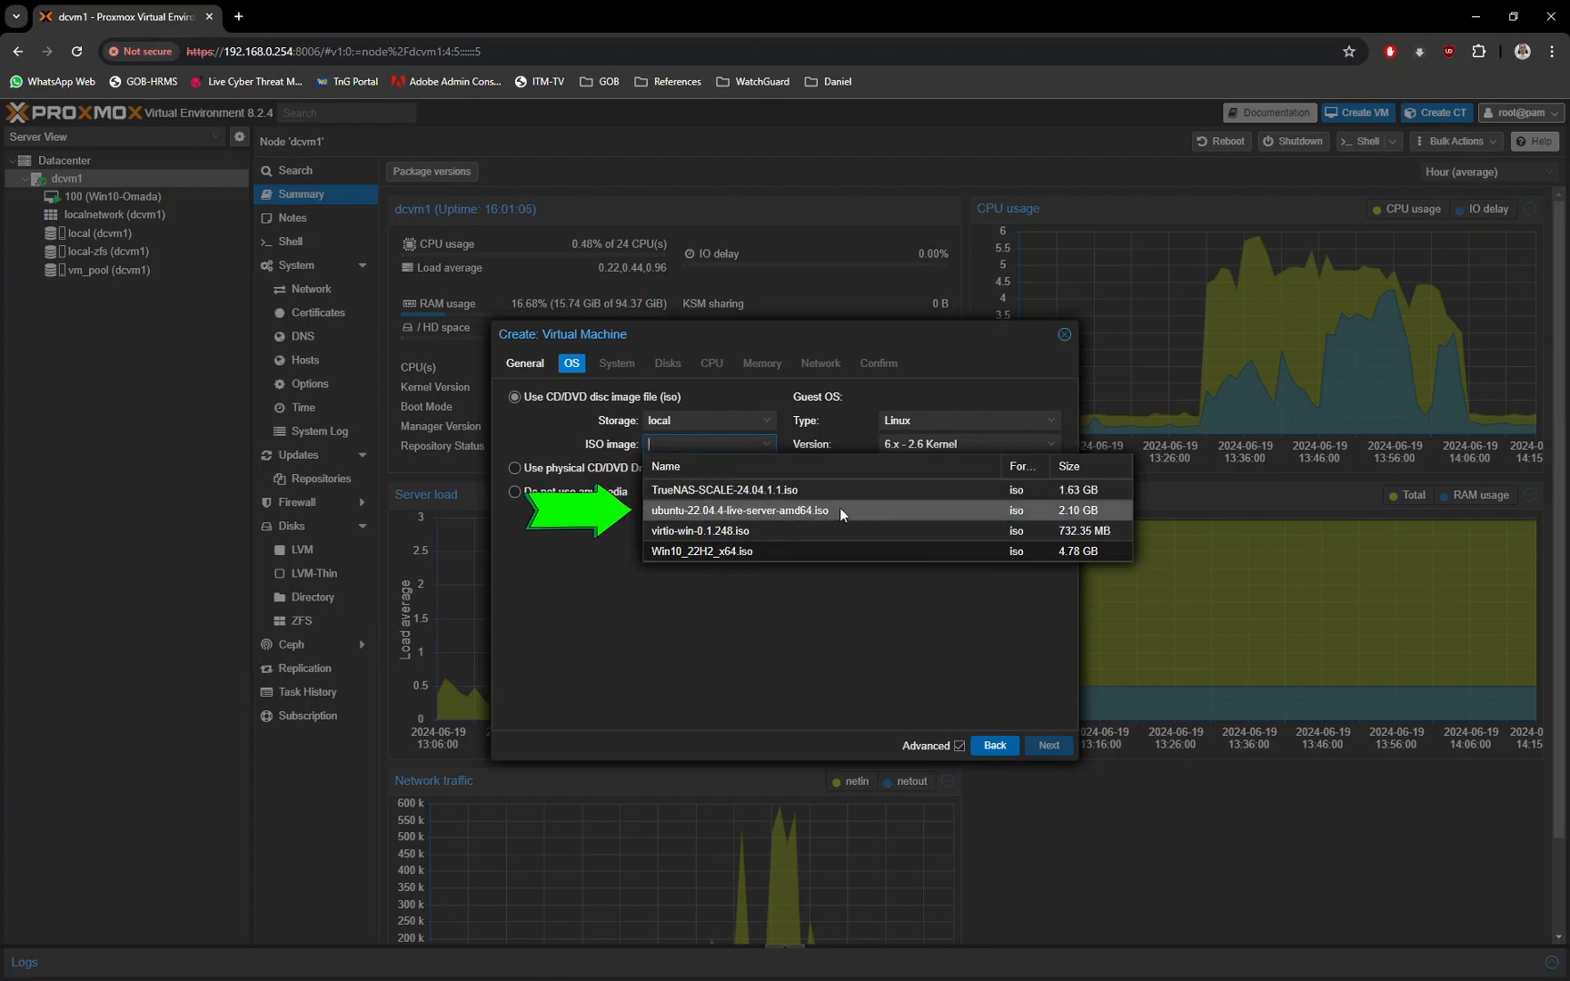
Step: Choose the Ubuntu 22.04.4 live server ISO with a 6.x - 2.6 Kernel guest
click(738, 511)
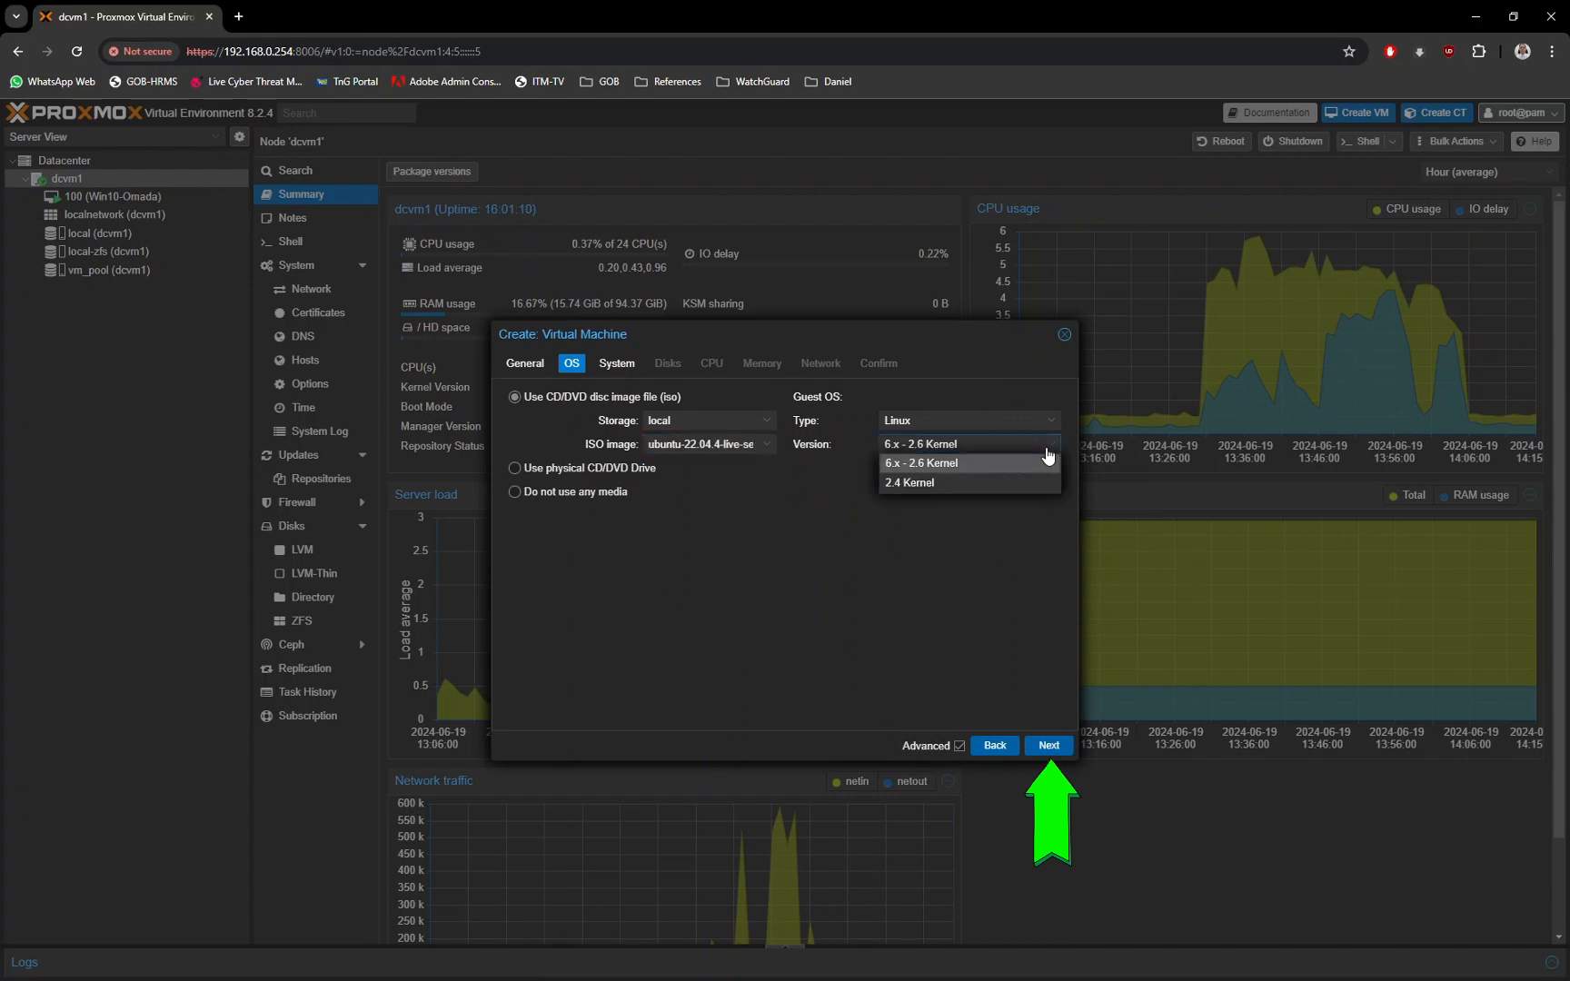
click(918, 463)
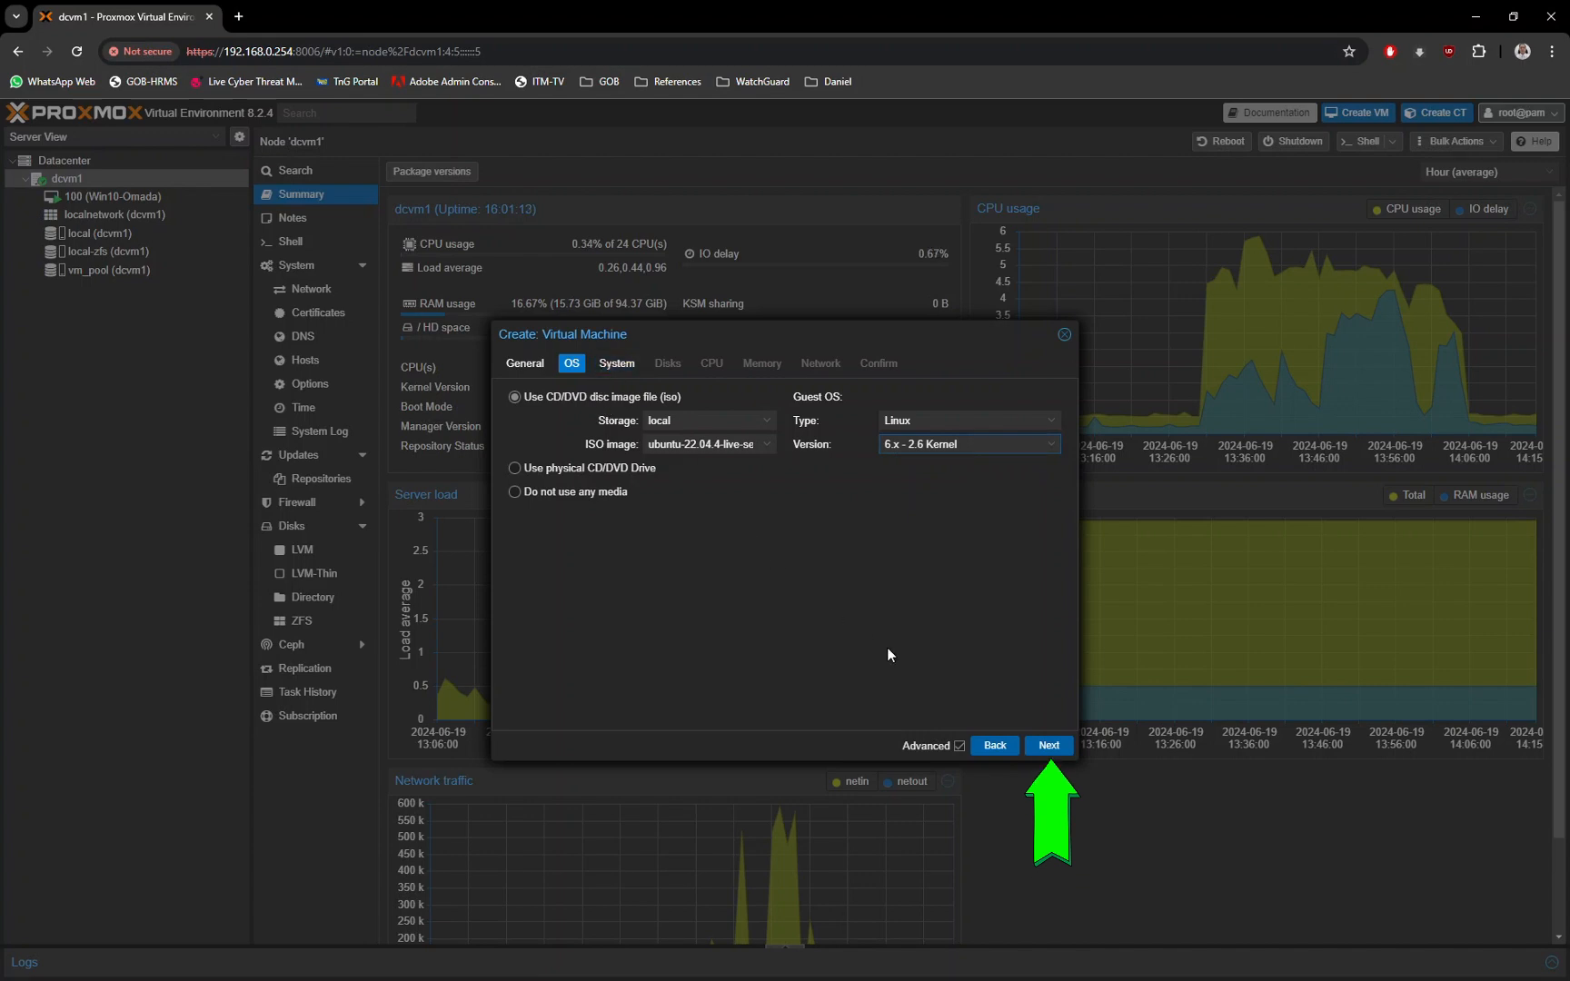
click(1049, 745)
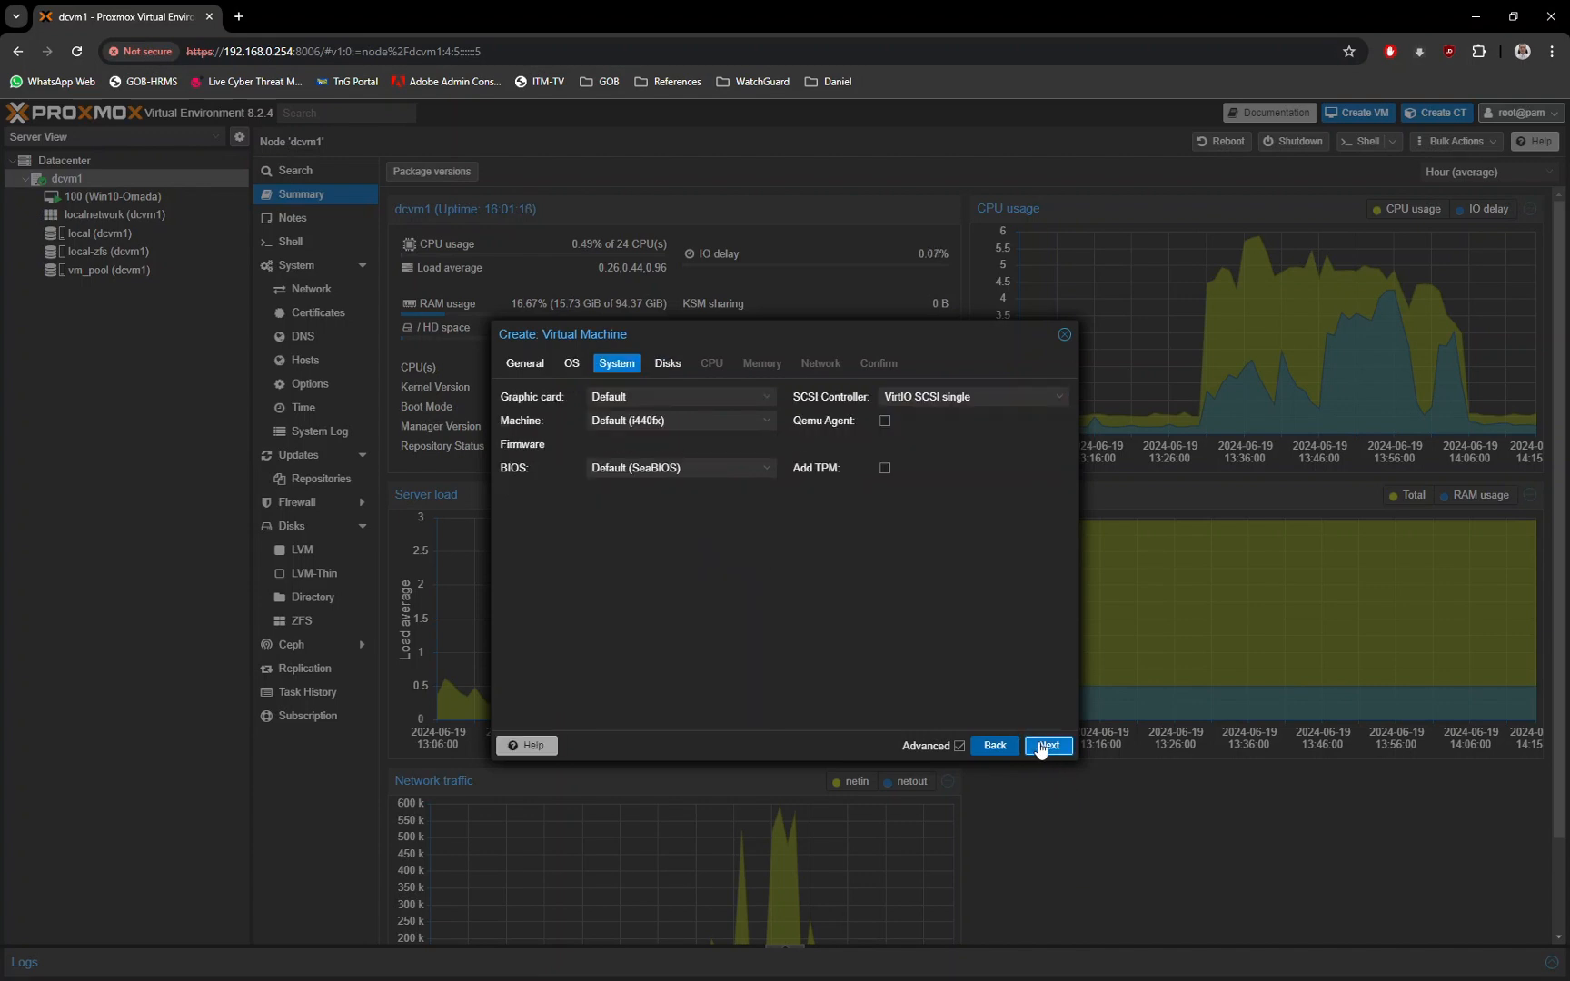
mouse_move(706, 590)
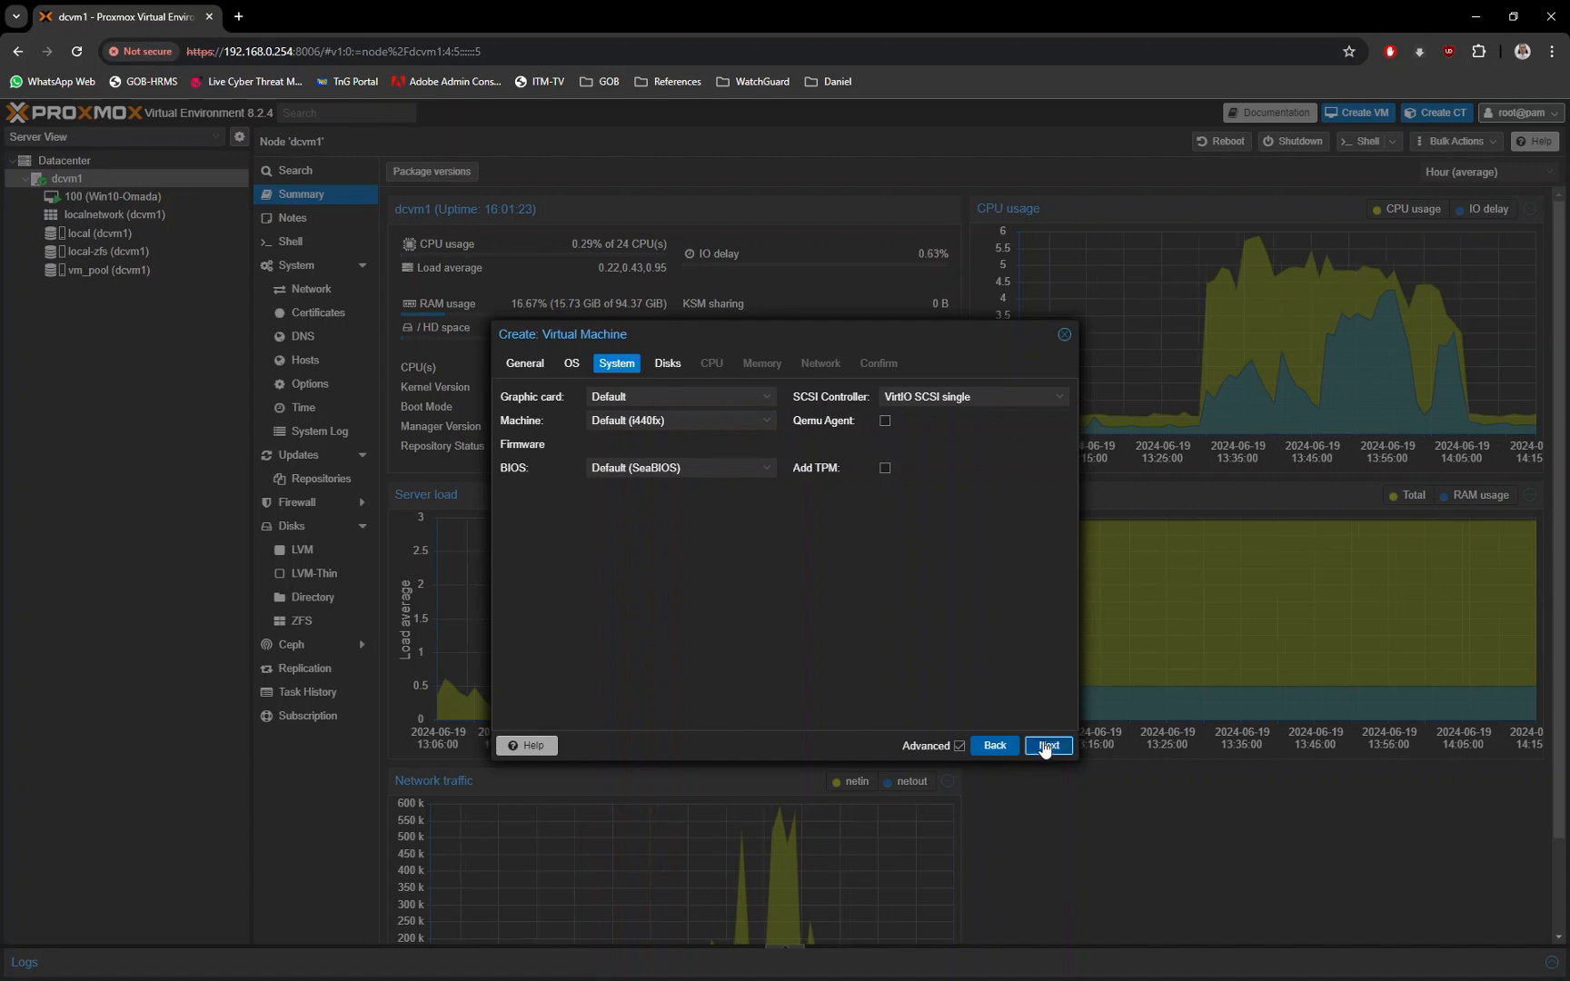
Step: Store the VM disk on vm_pool with a size of 100 GiB
click(1046, 745)
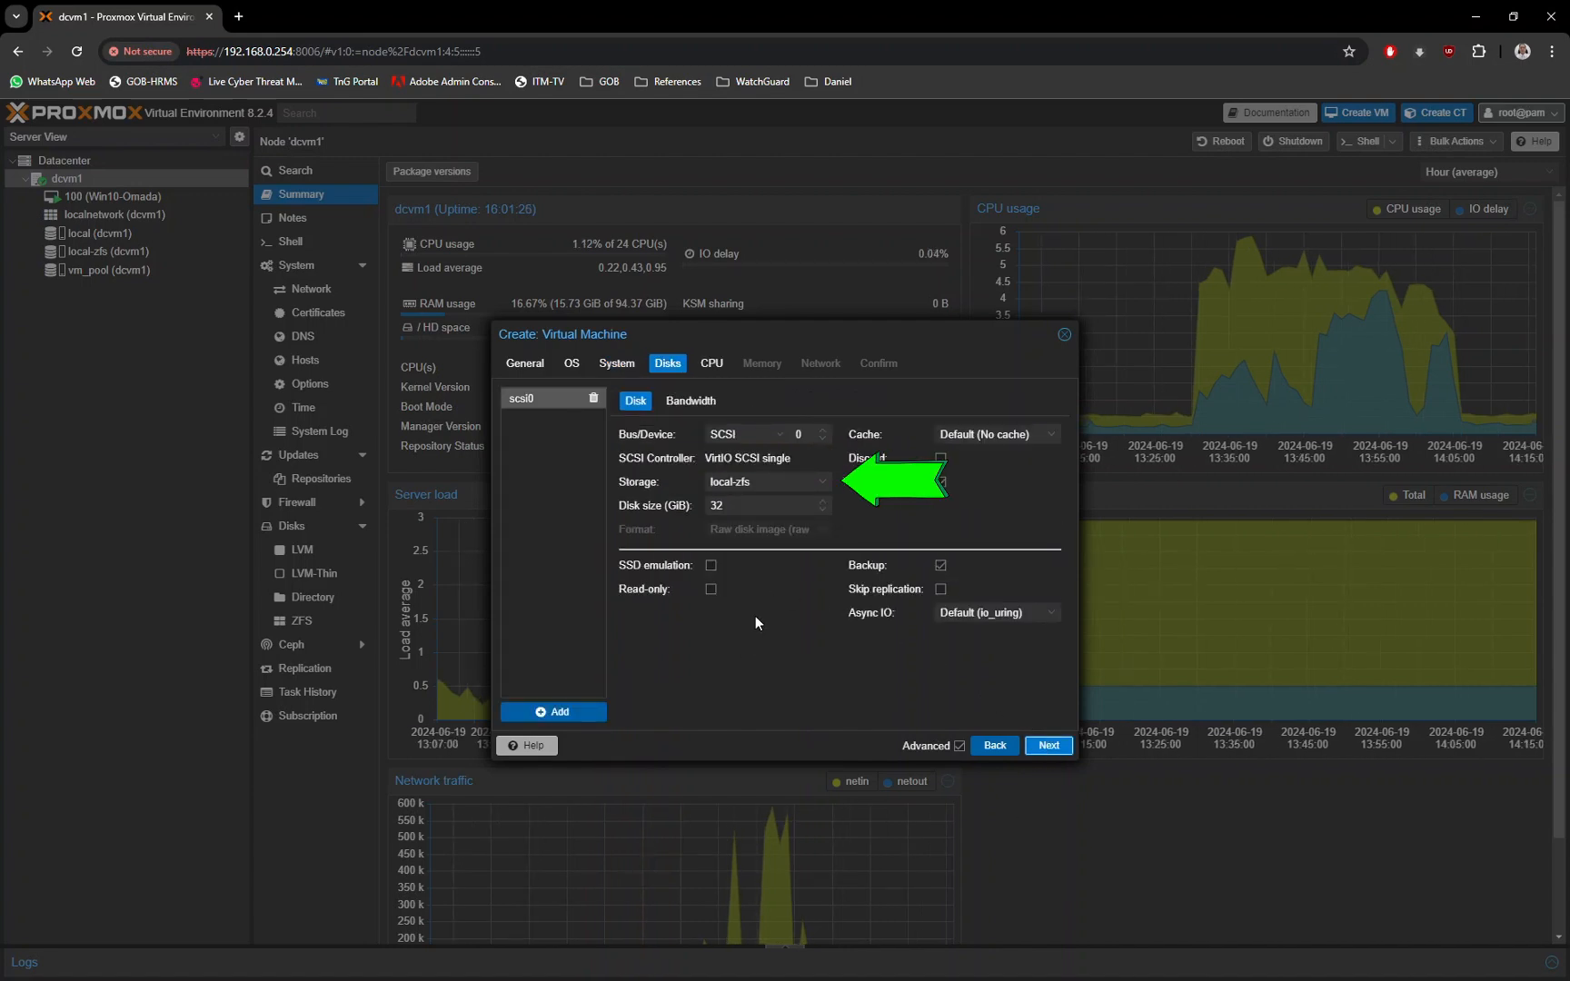
click(765, 482)
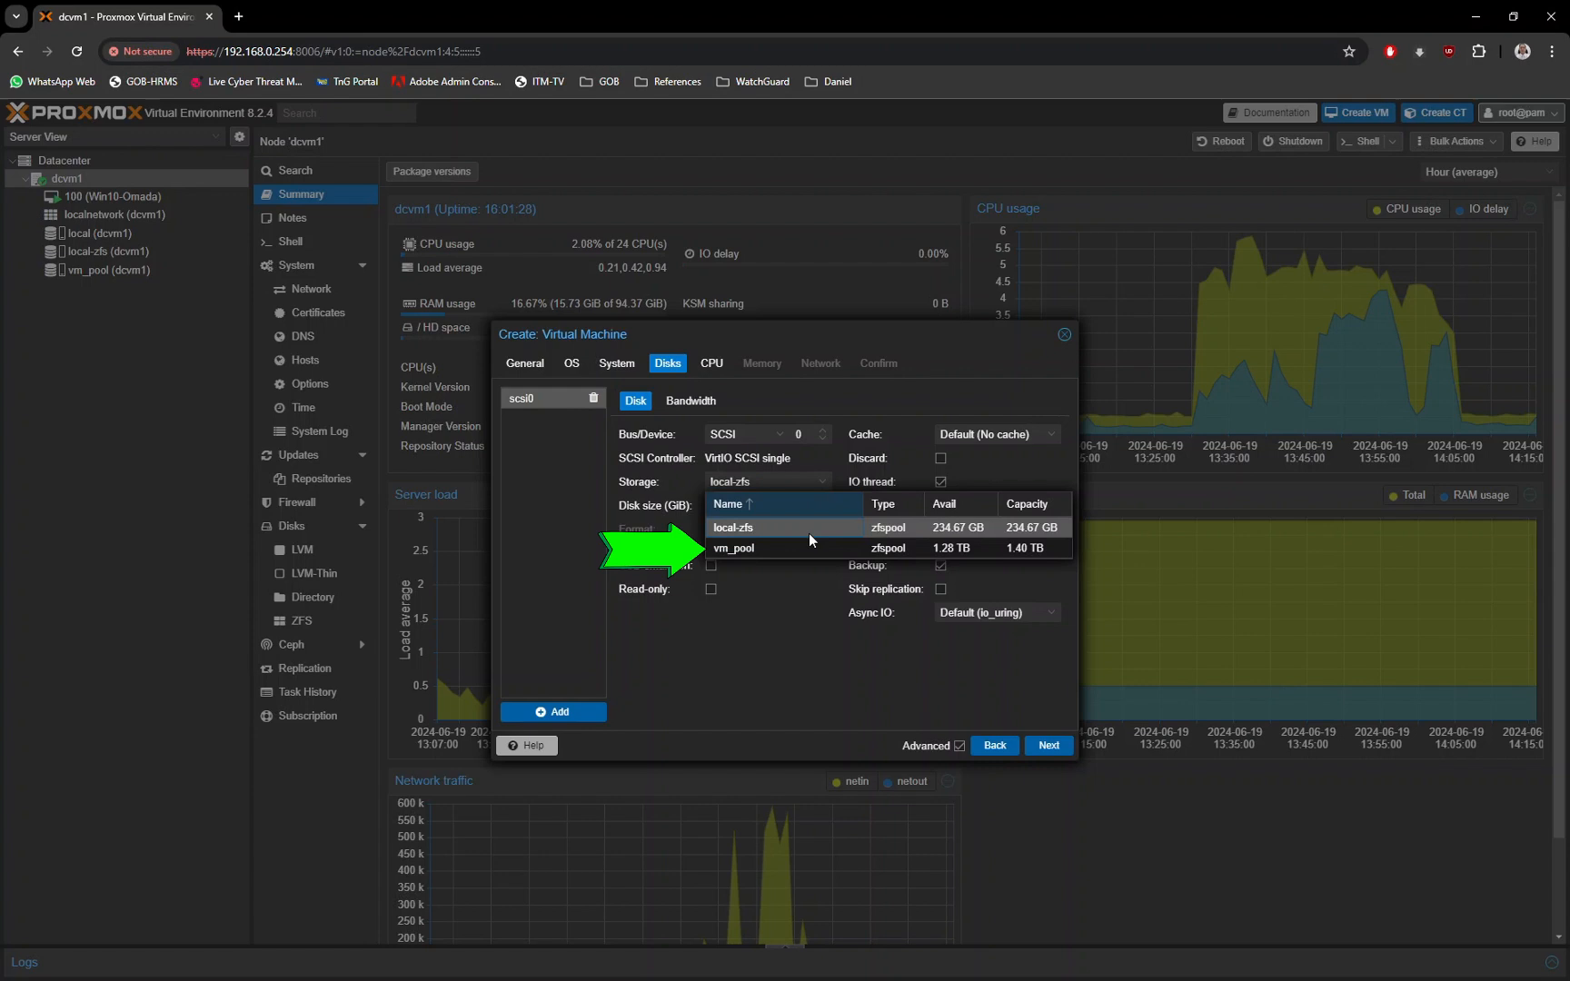
click(734, 548)
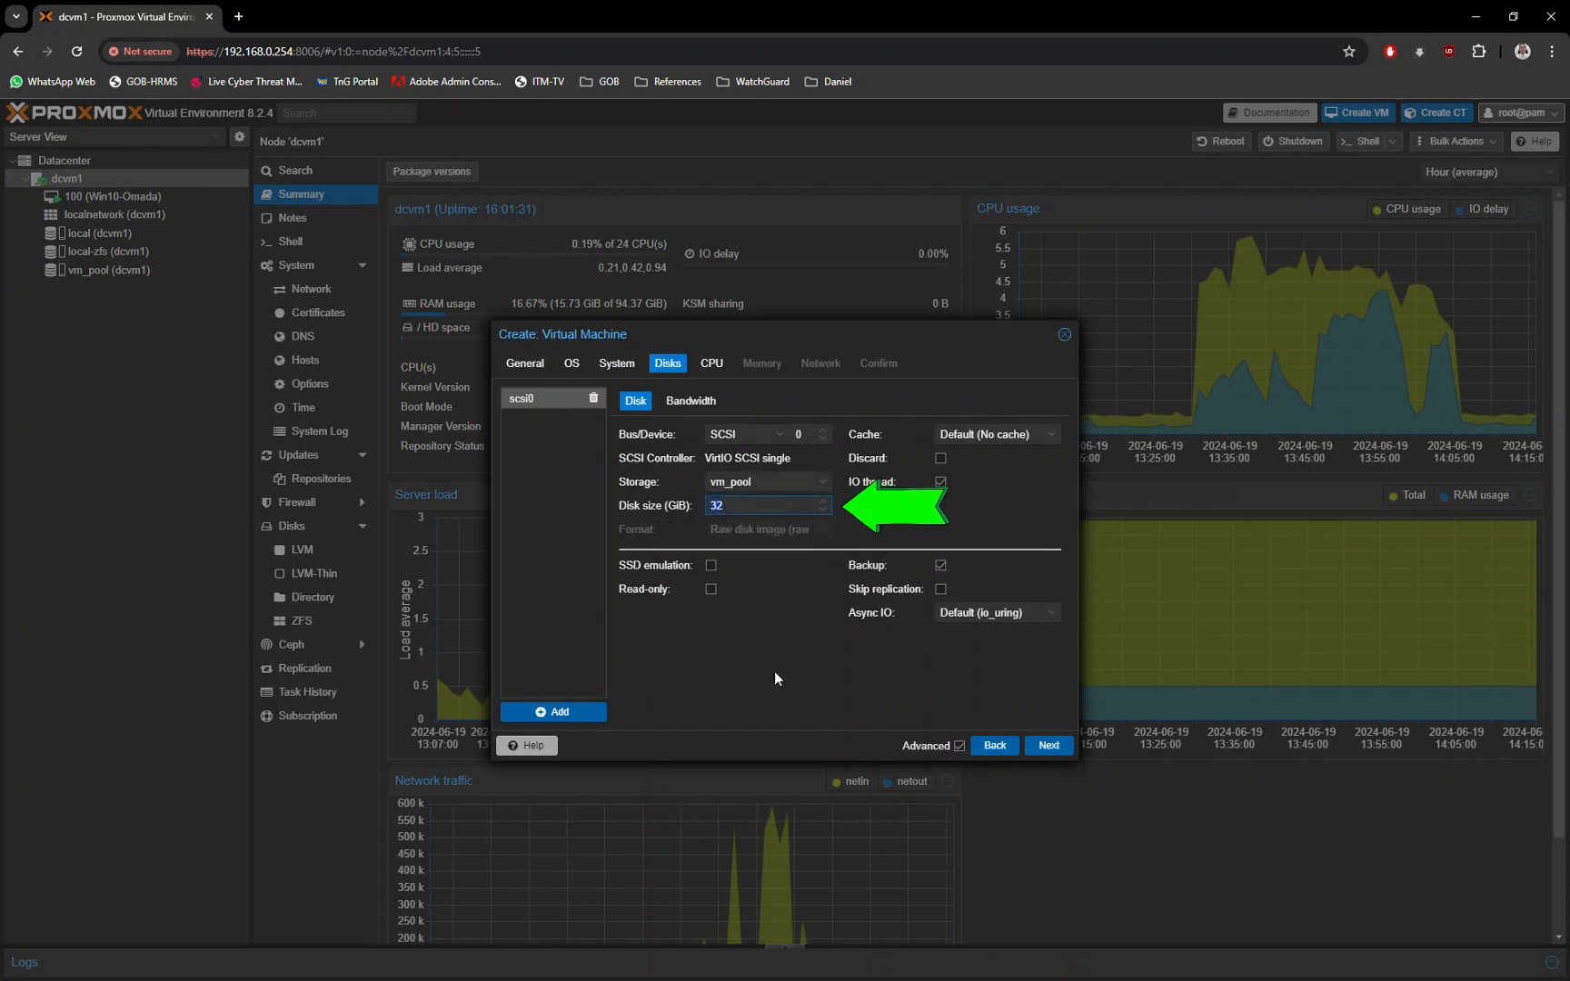
text(100)
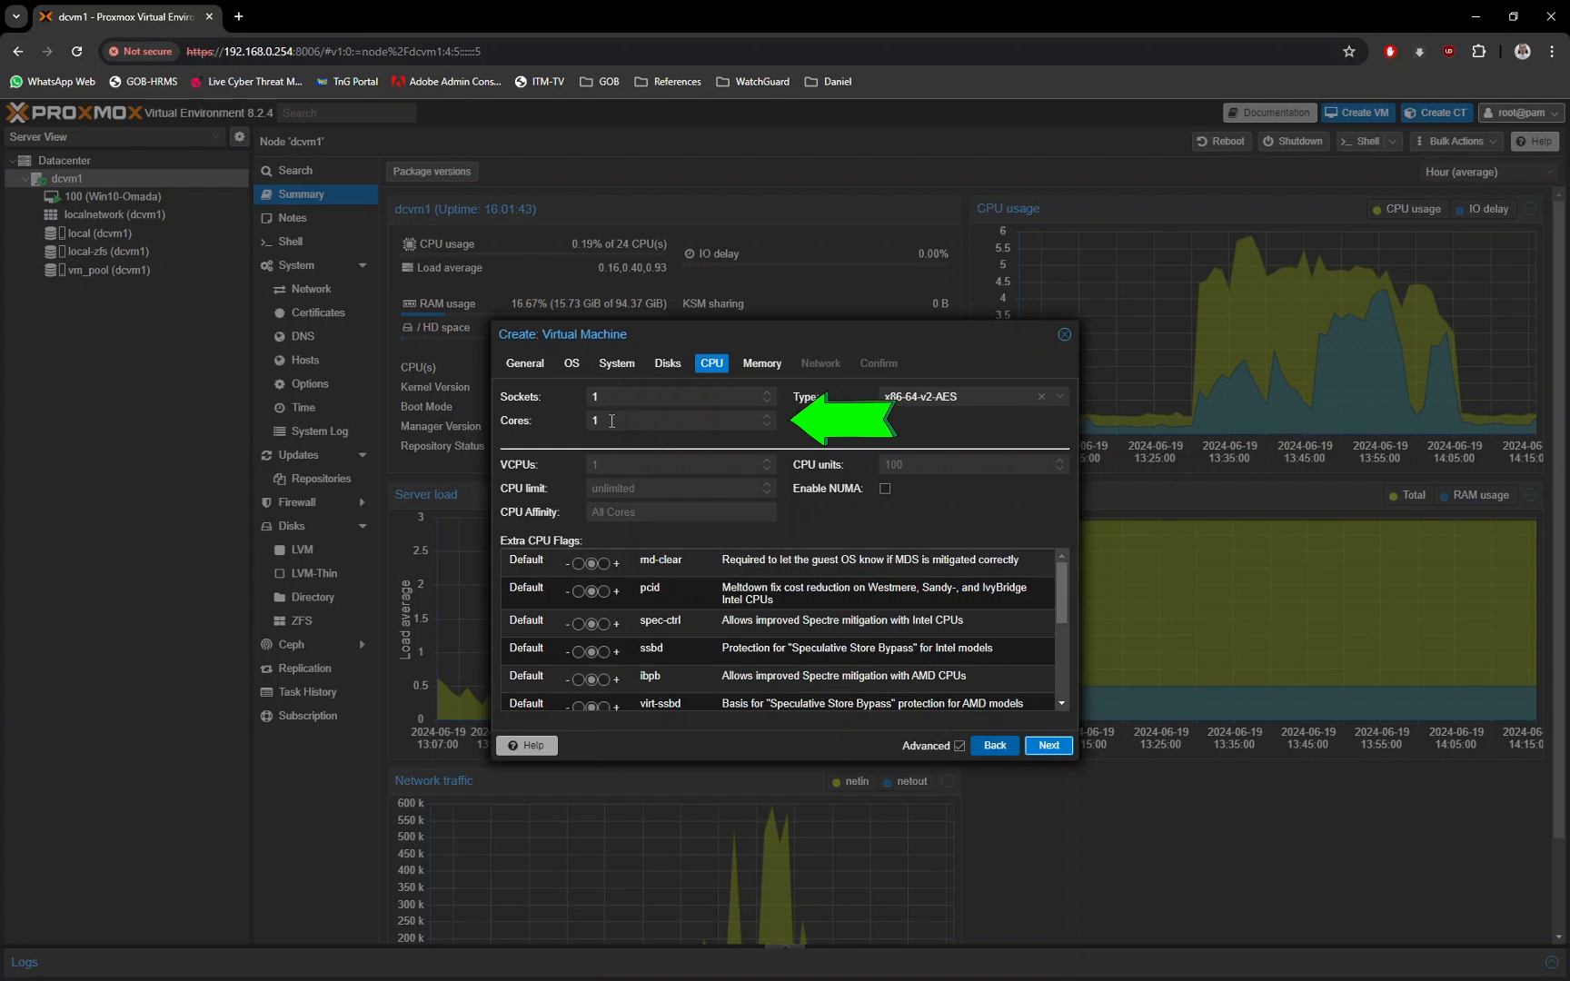
Step: Give the new VM 2 CPU cores
text(2)
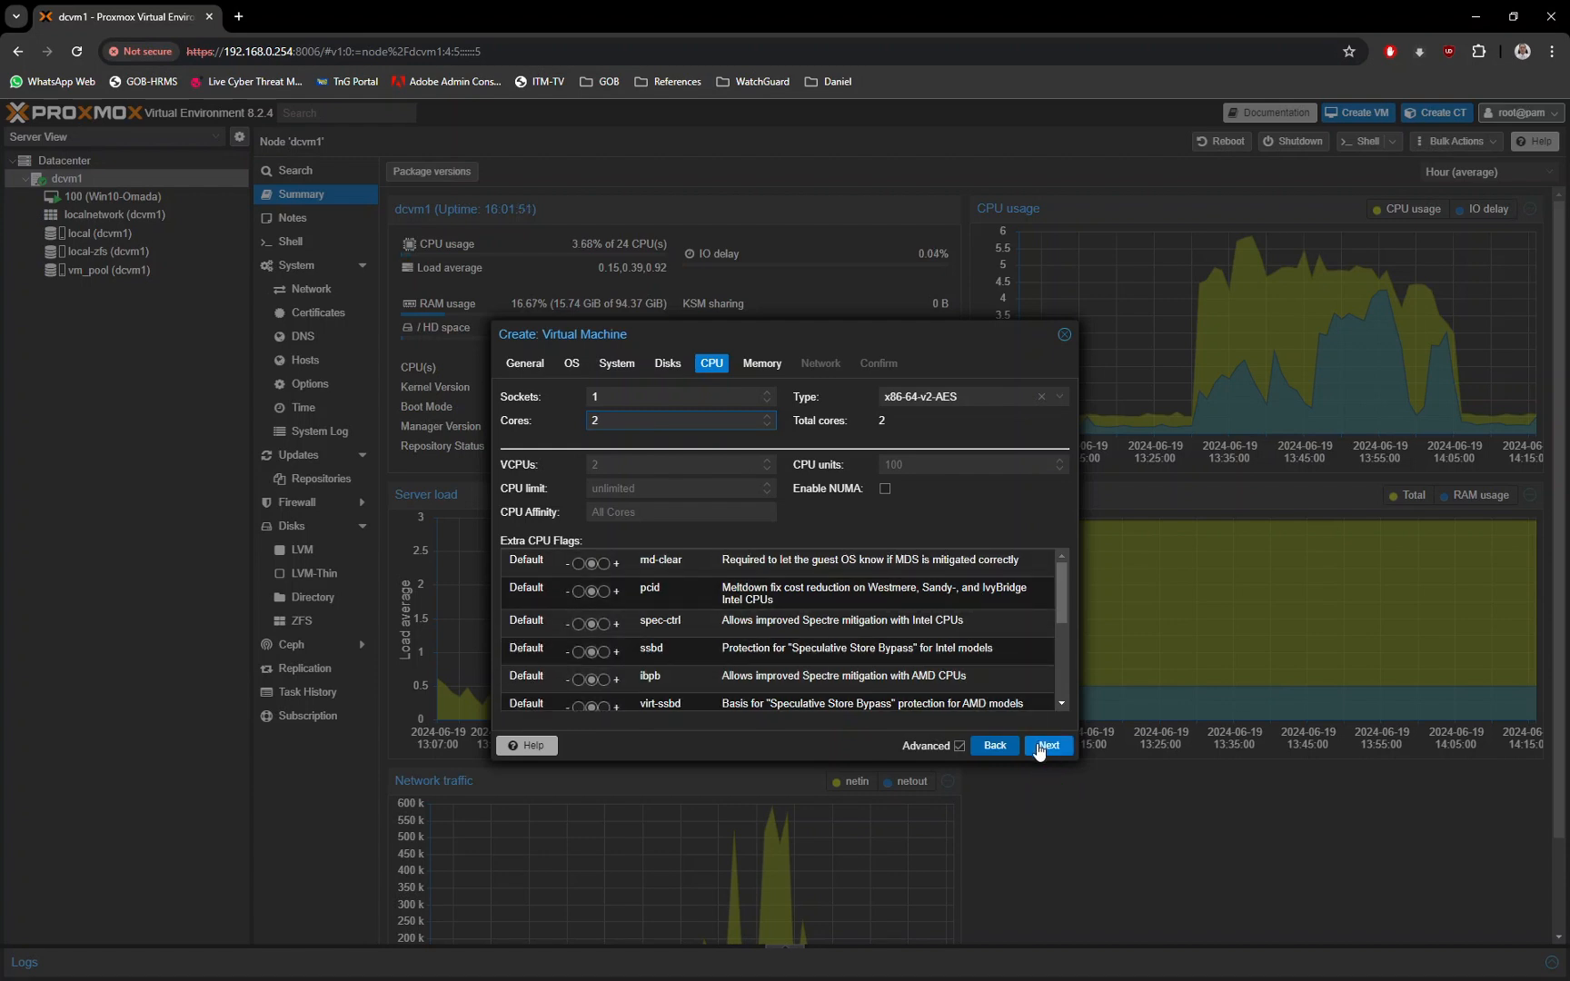
click(1048, 744)
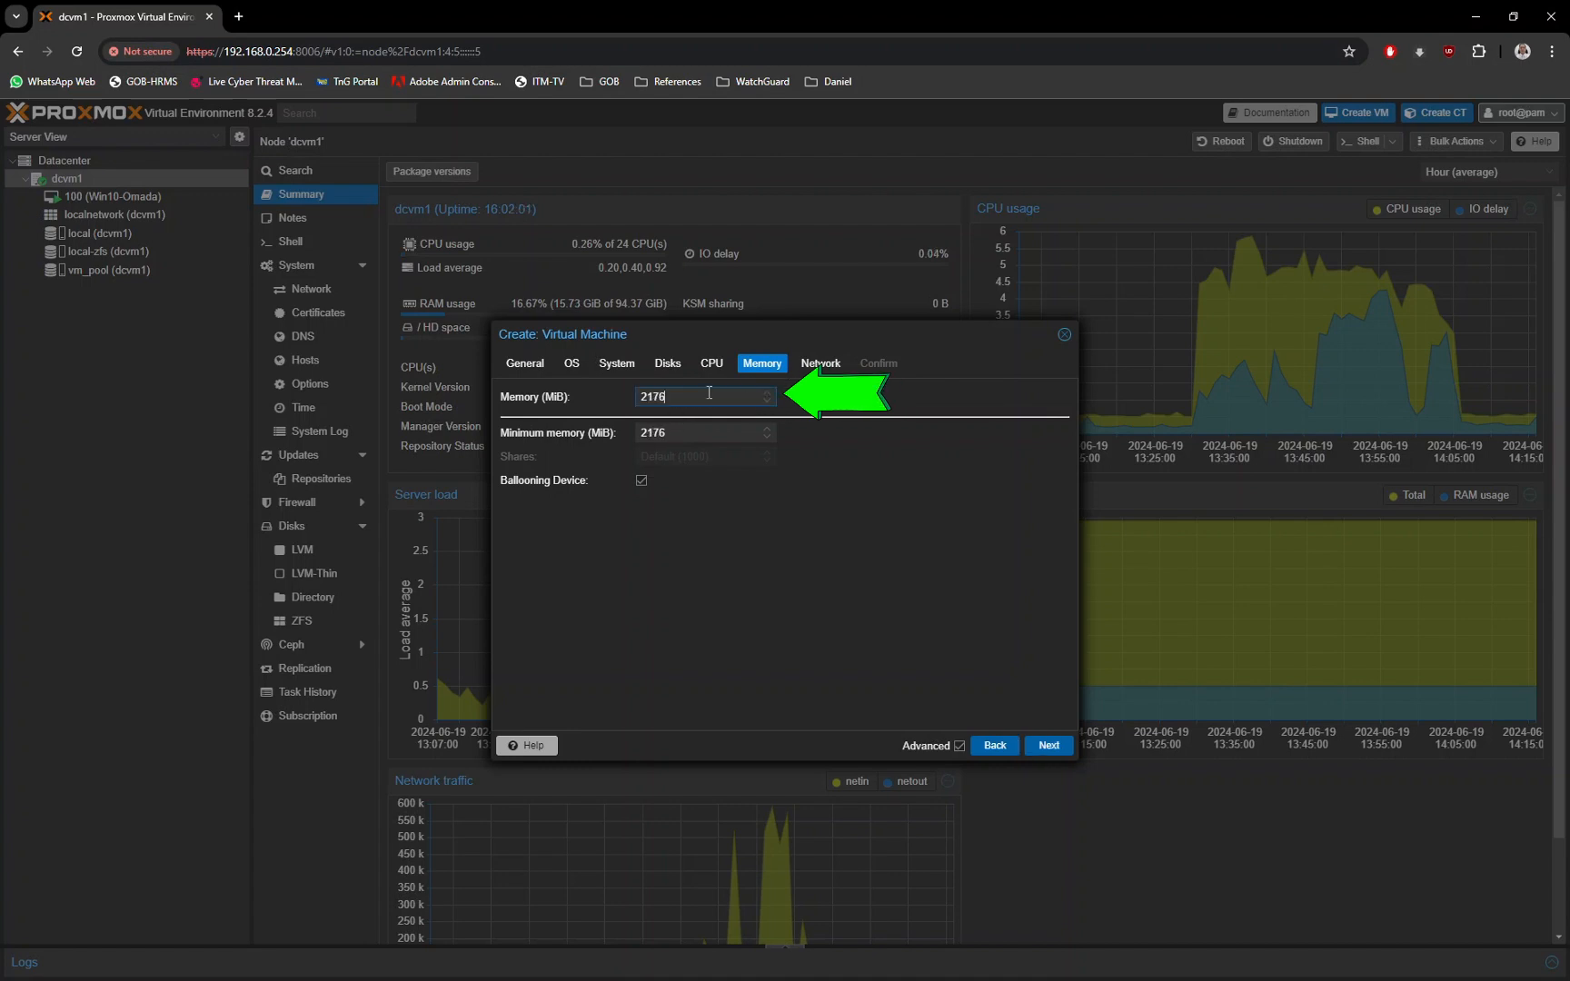
Step: Set the VM memory to 8192 MiB and disable the ballooning device
click(700, 395)
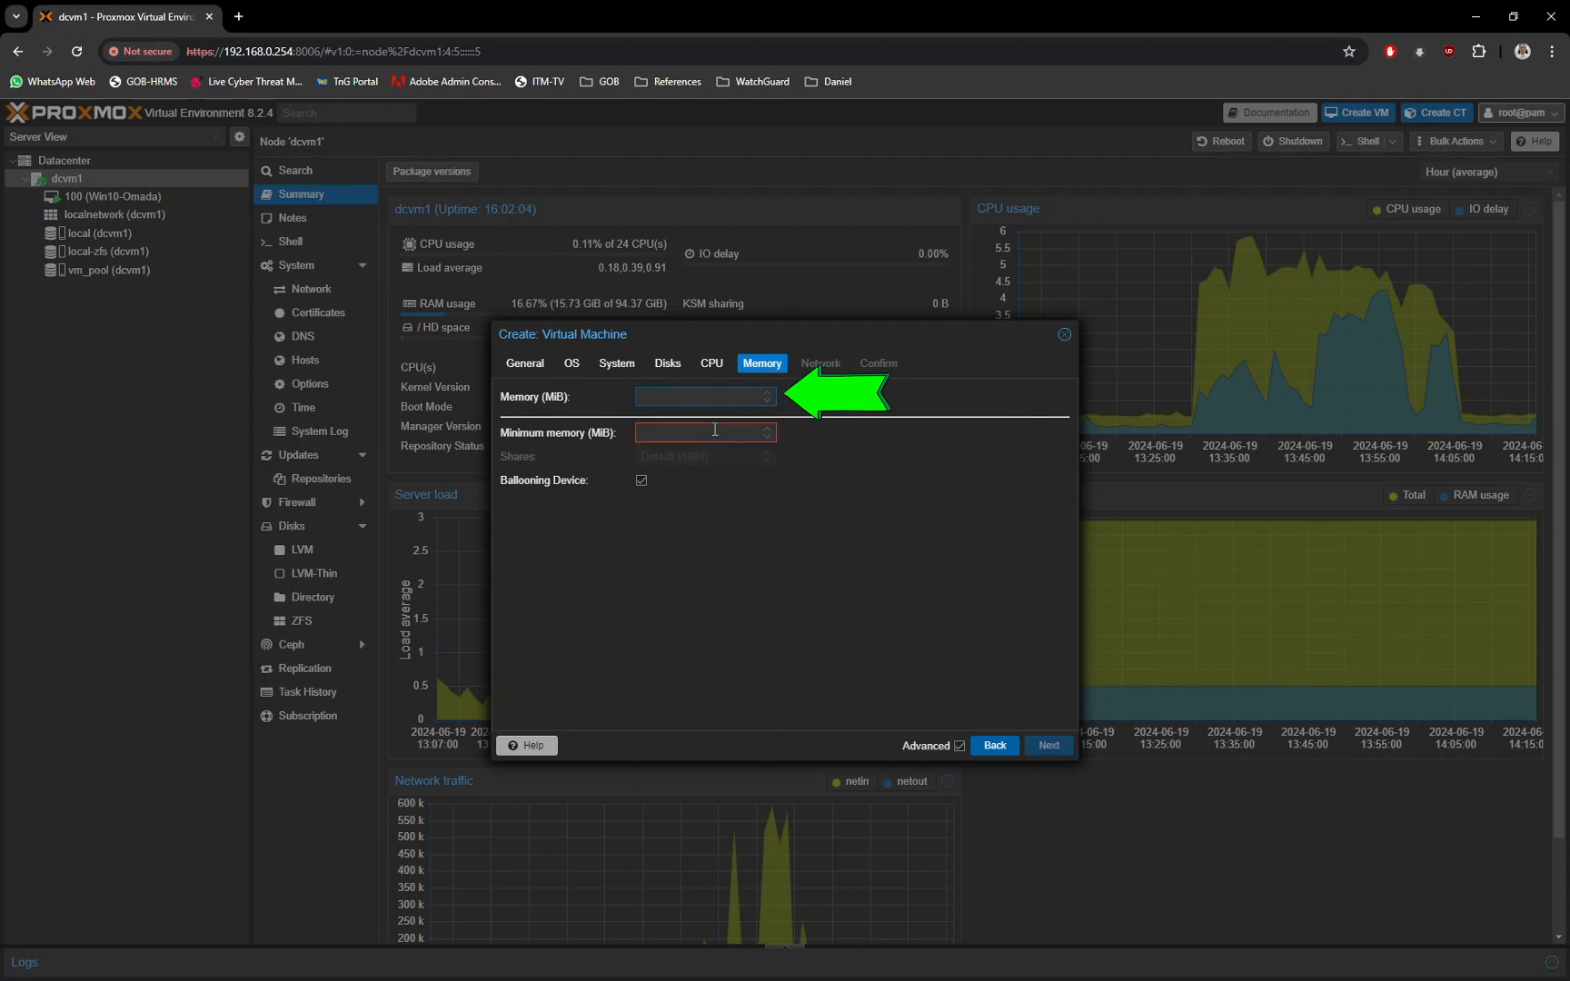
text(8096)
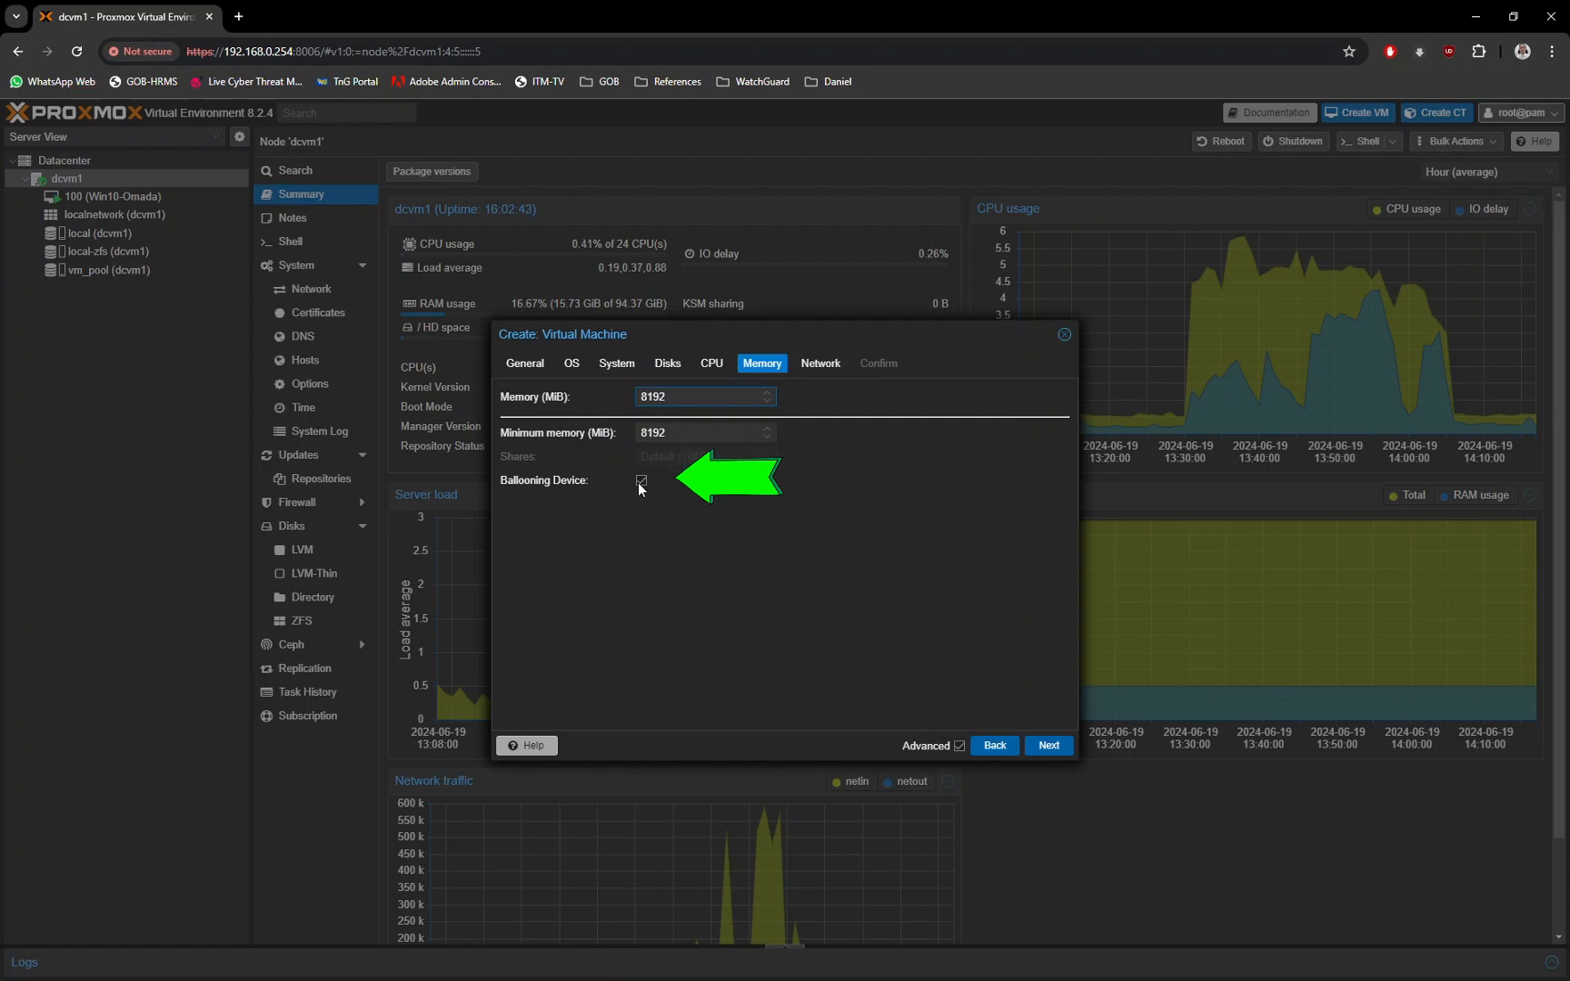
click(640, 481)
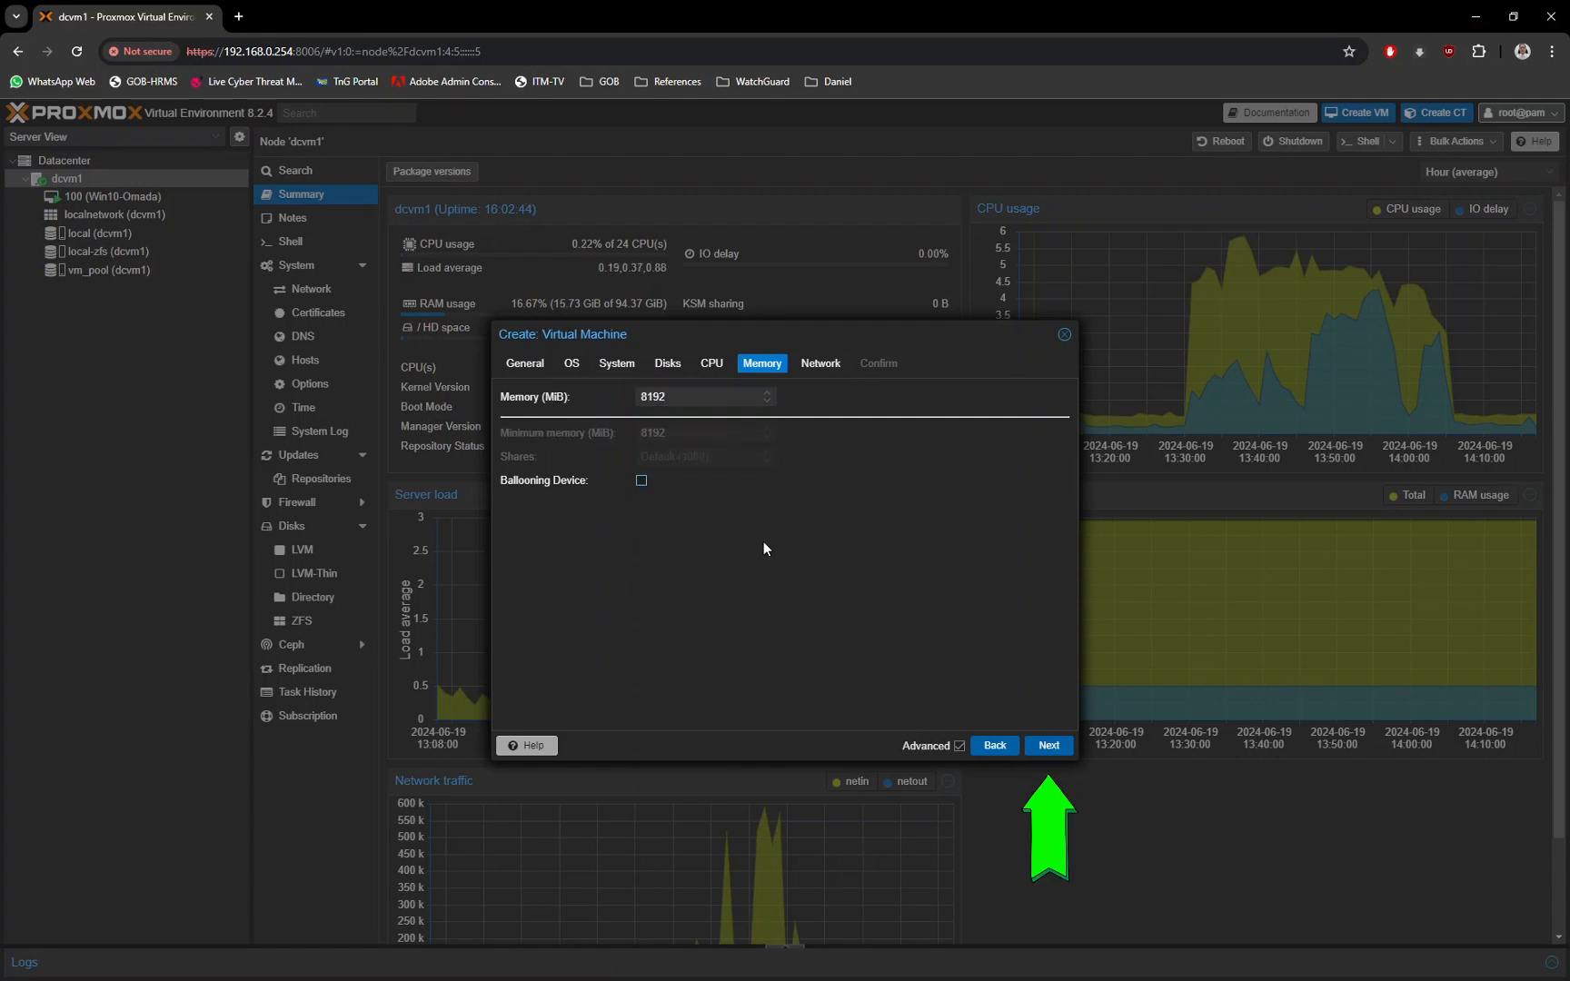
mouse_move(771, 561)
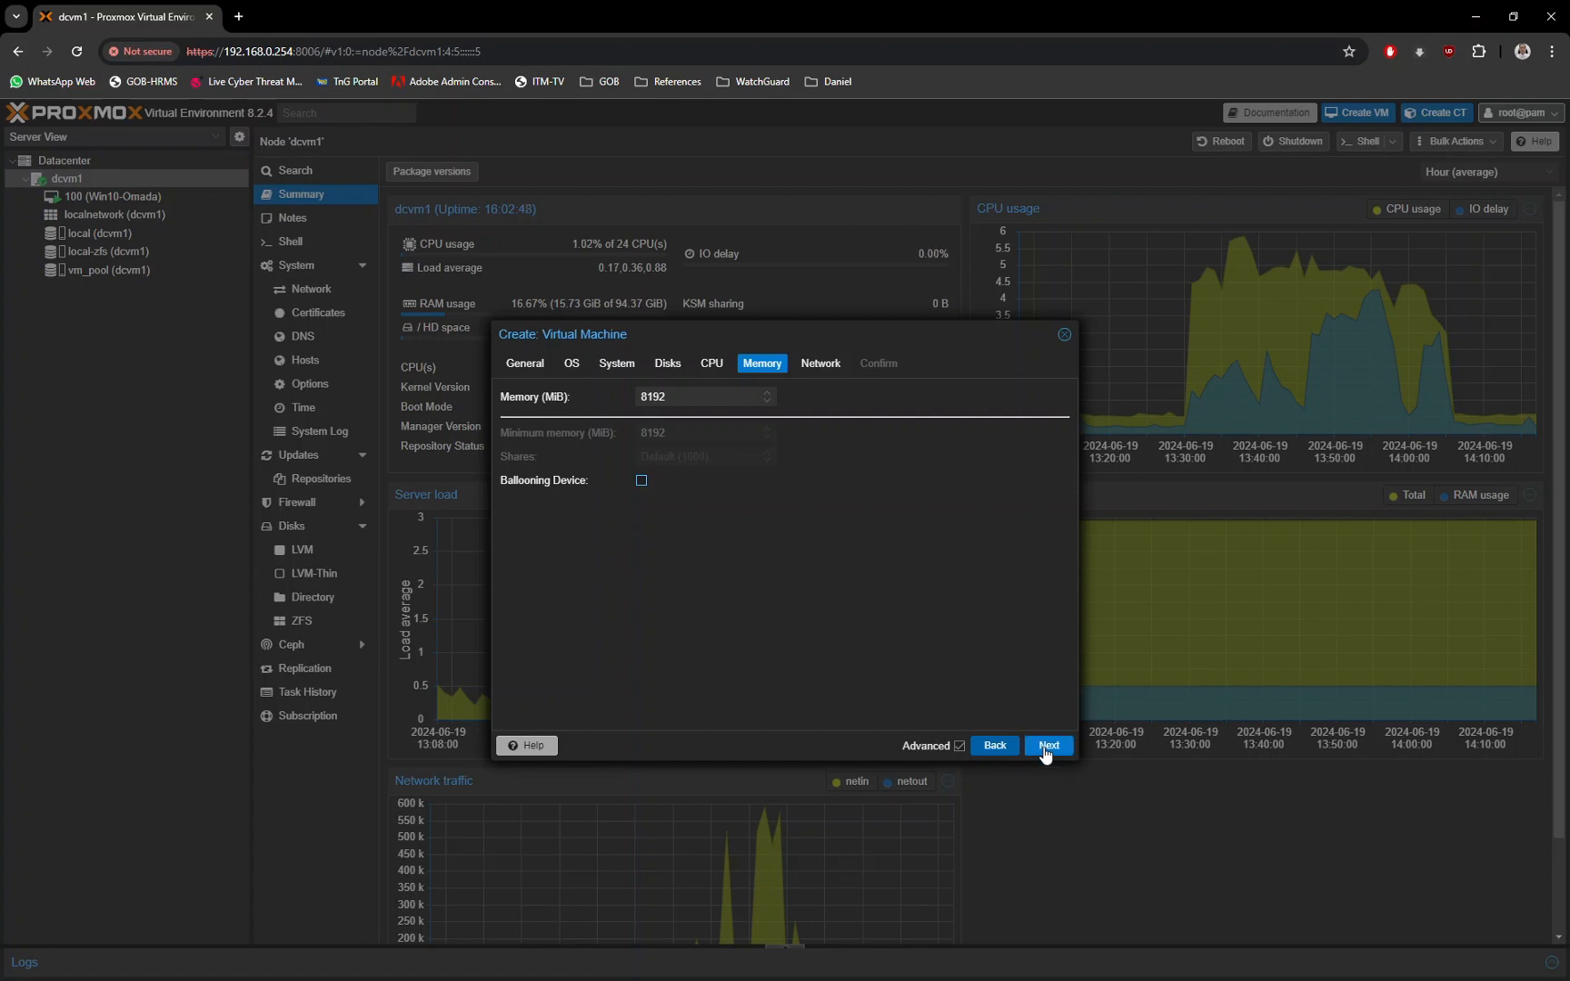
click(1047, 745)
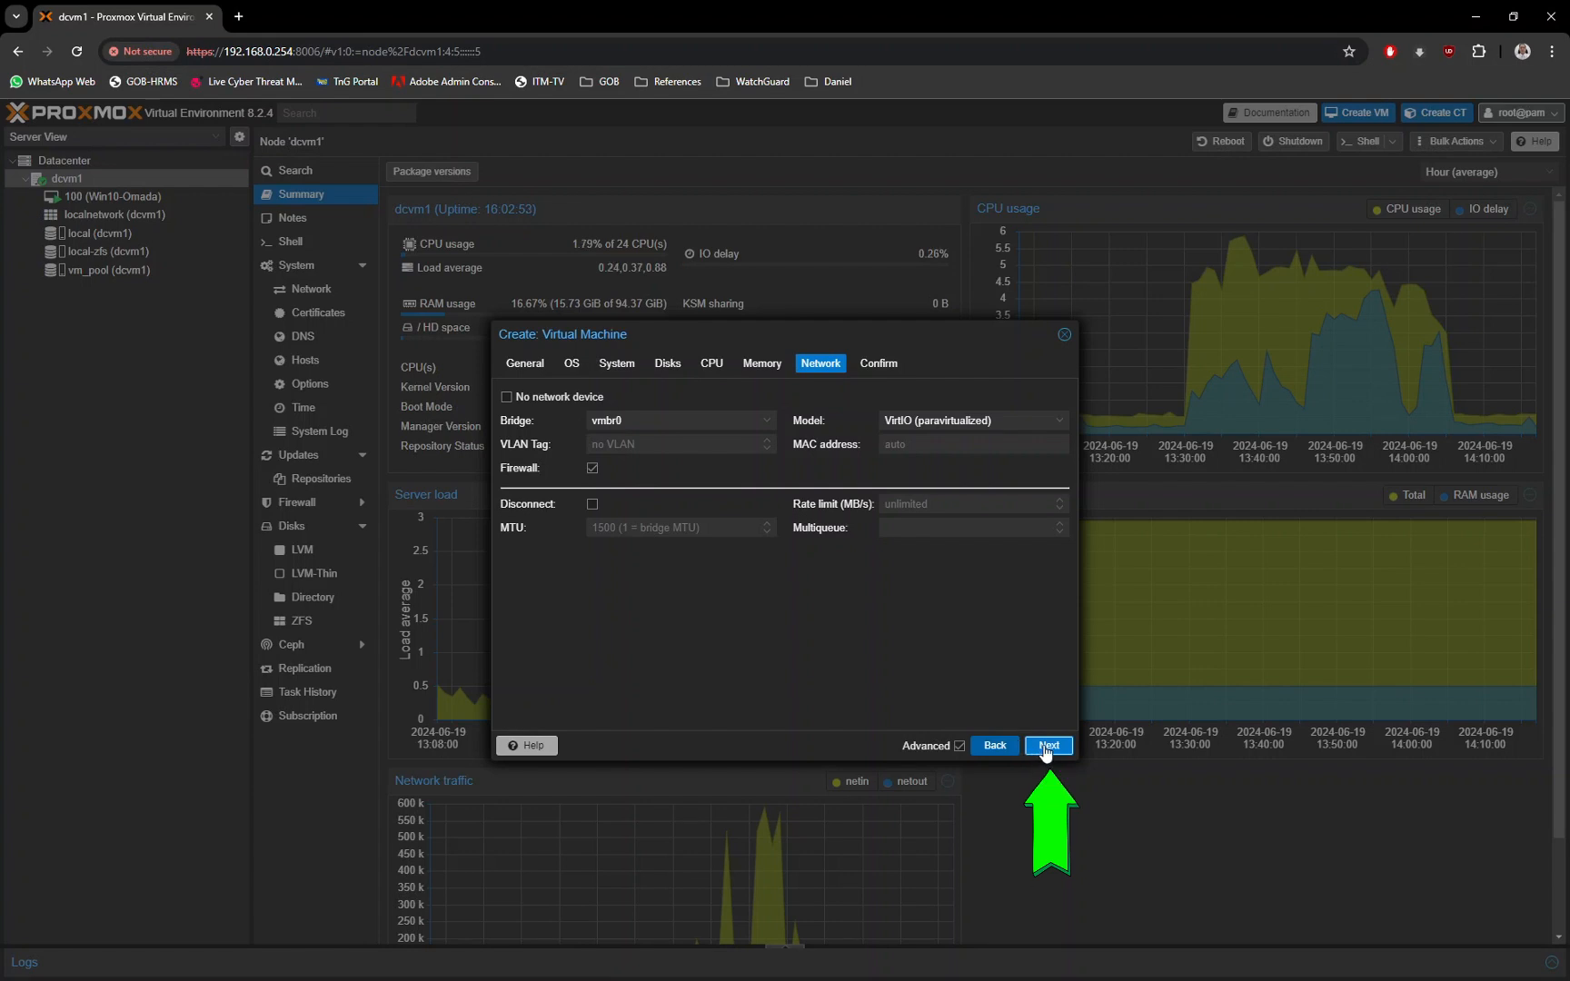
Step: Keep the default network settings and finish creating VM 200
click(1048, 745)
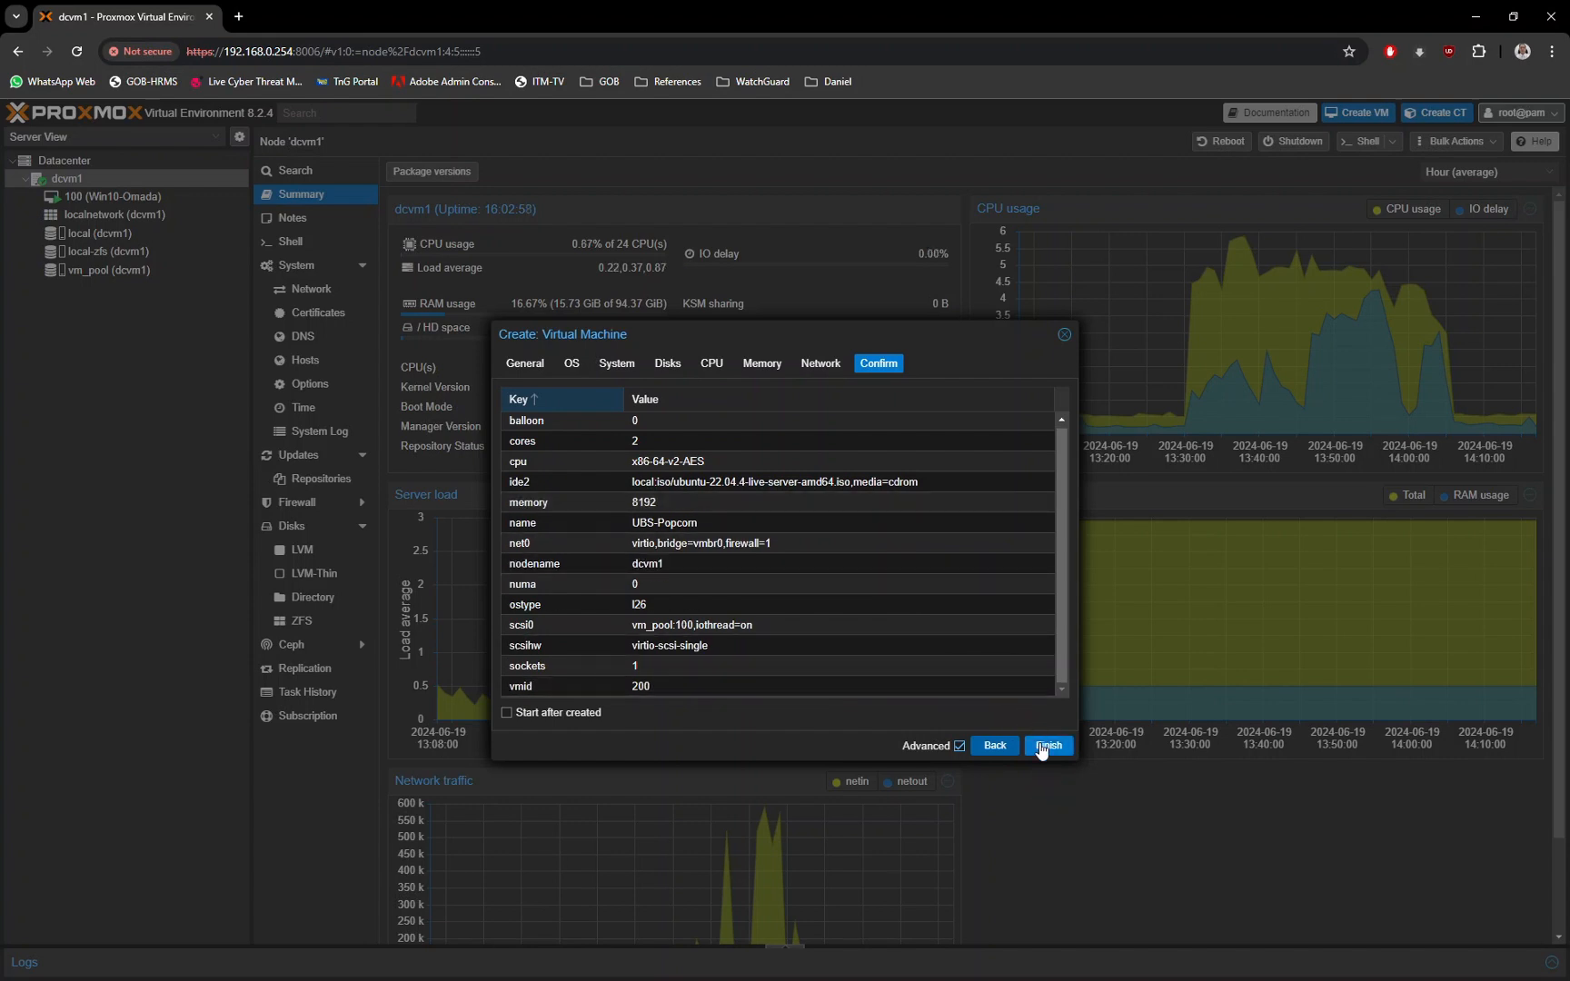
click(1048, 746)
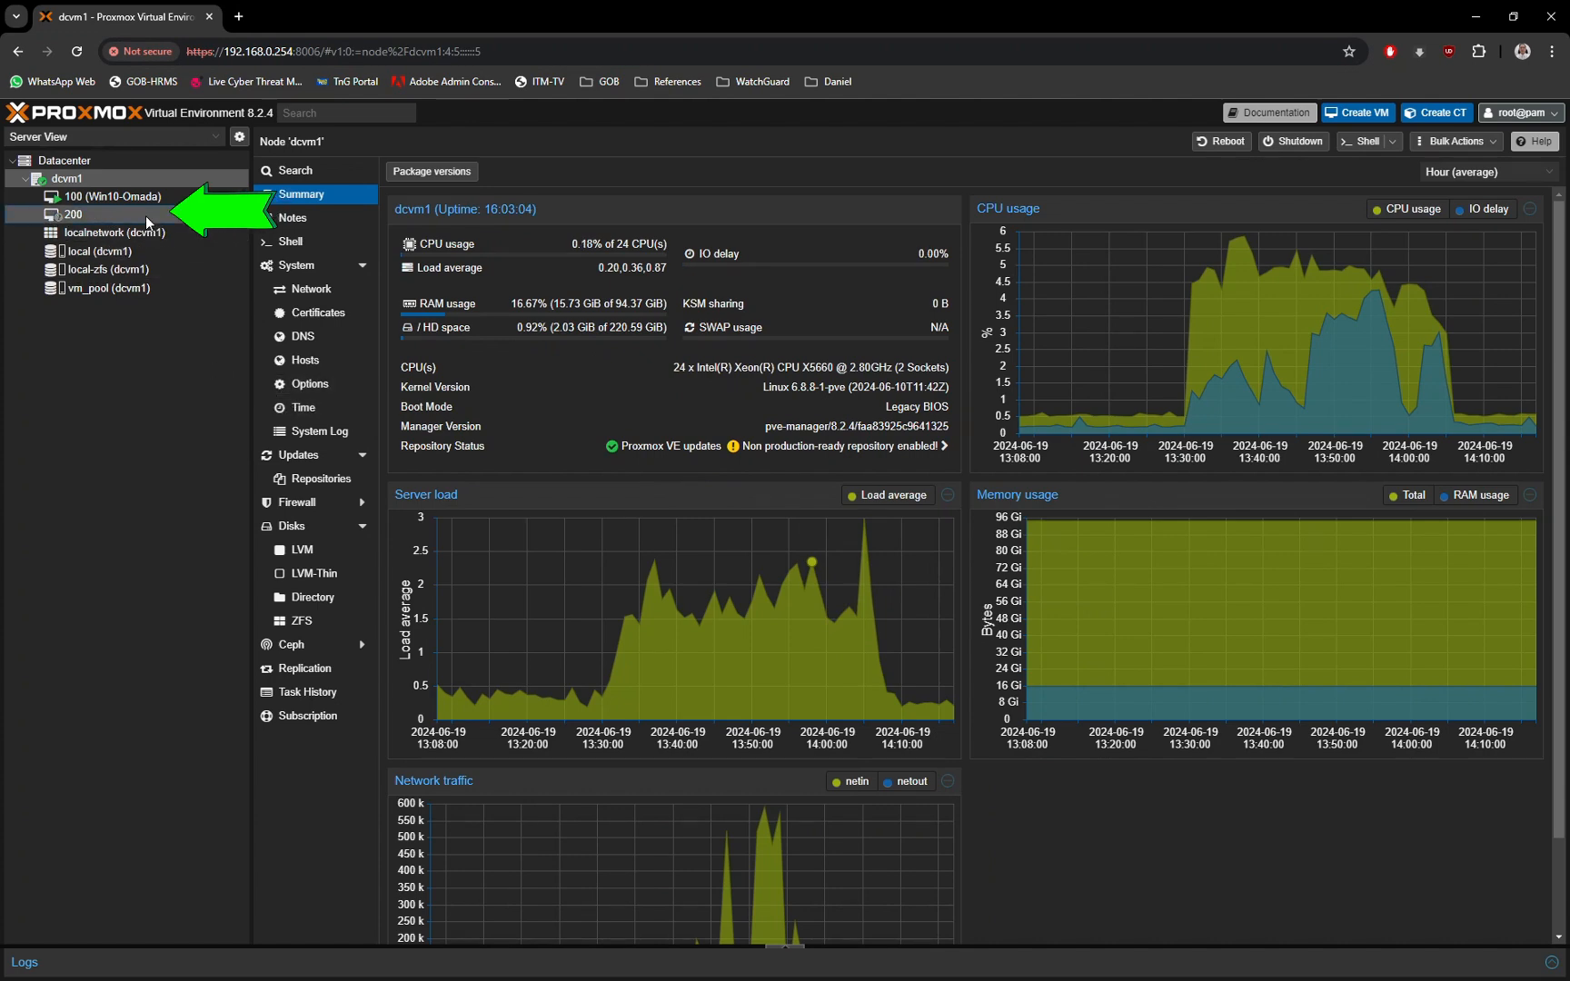
Step: Start VM 200 (UBS-Popcorn) from its context menu in the tree
click(70, 214)
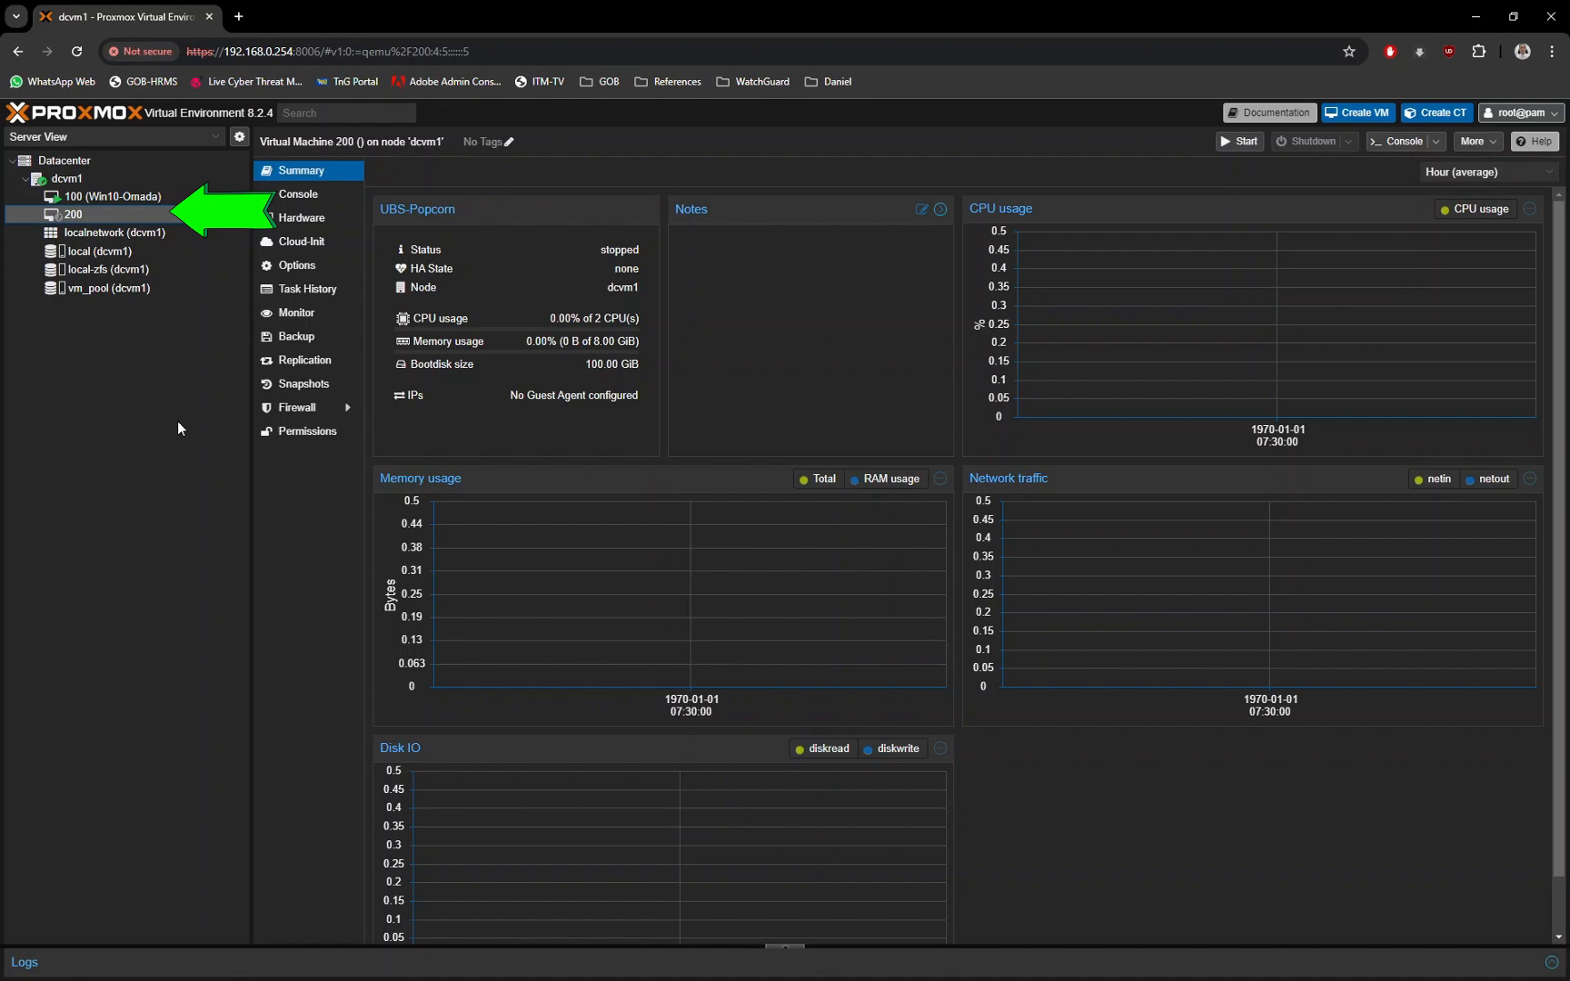
click(70, 215)
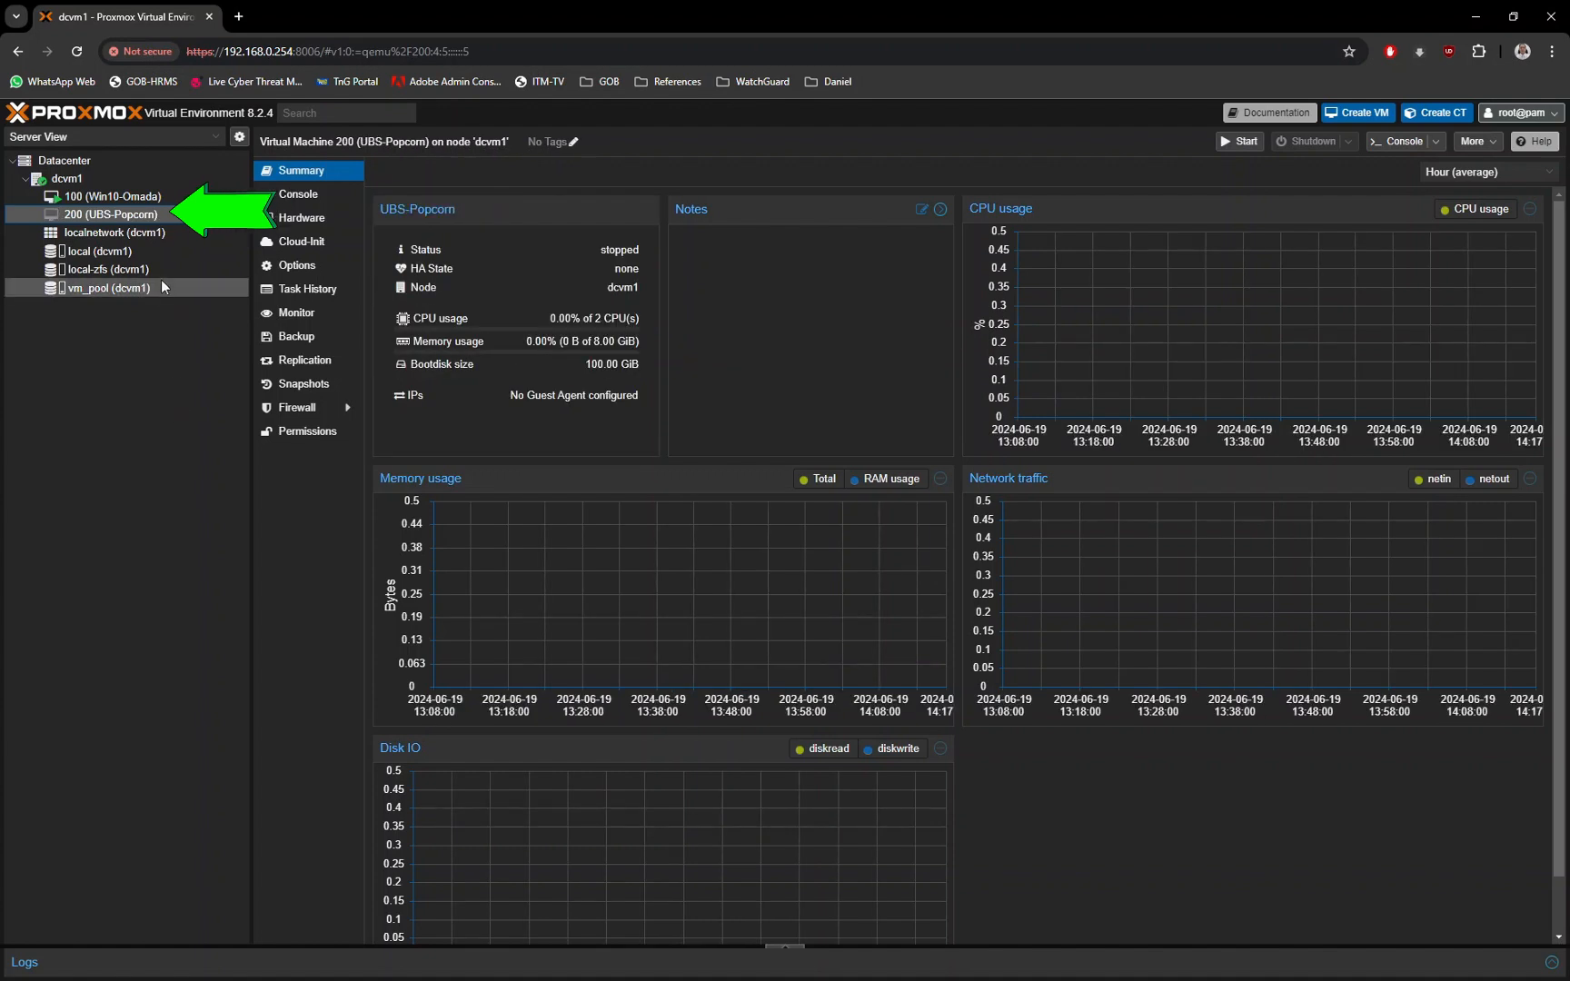
right_click(105, 214)
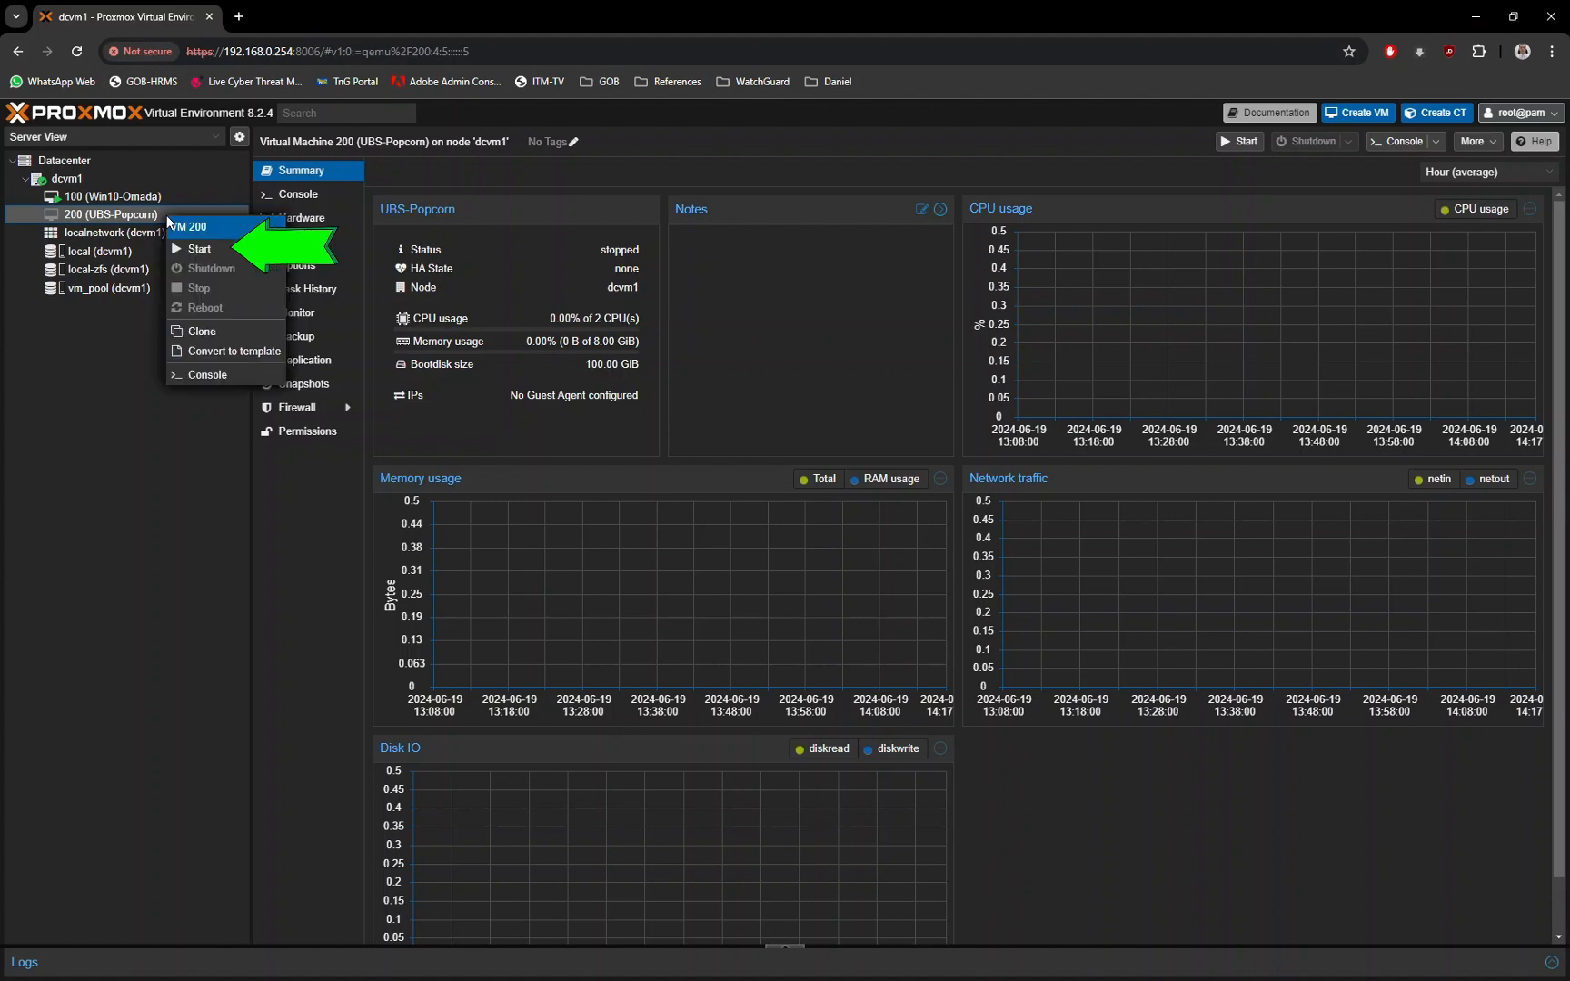
mouse_move(200, 257)
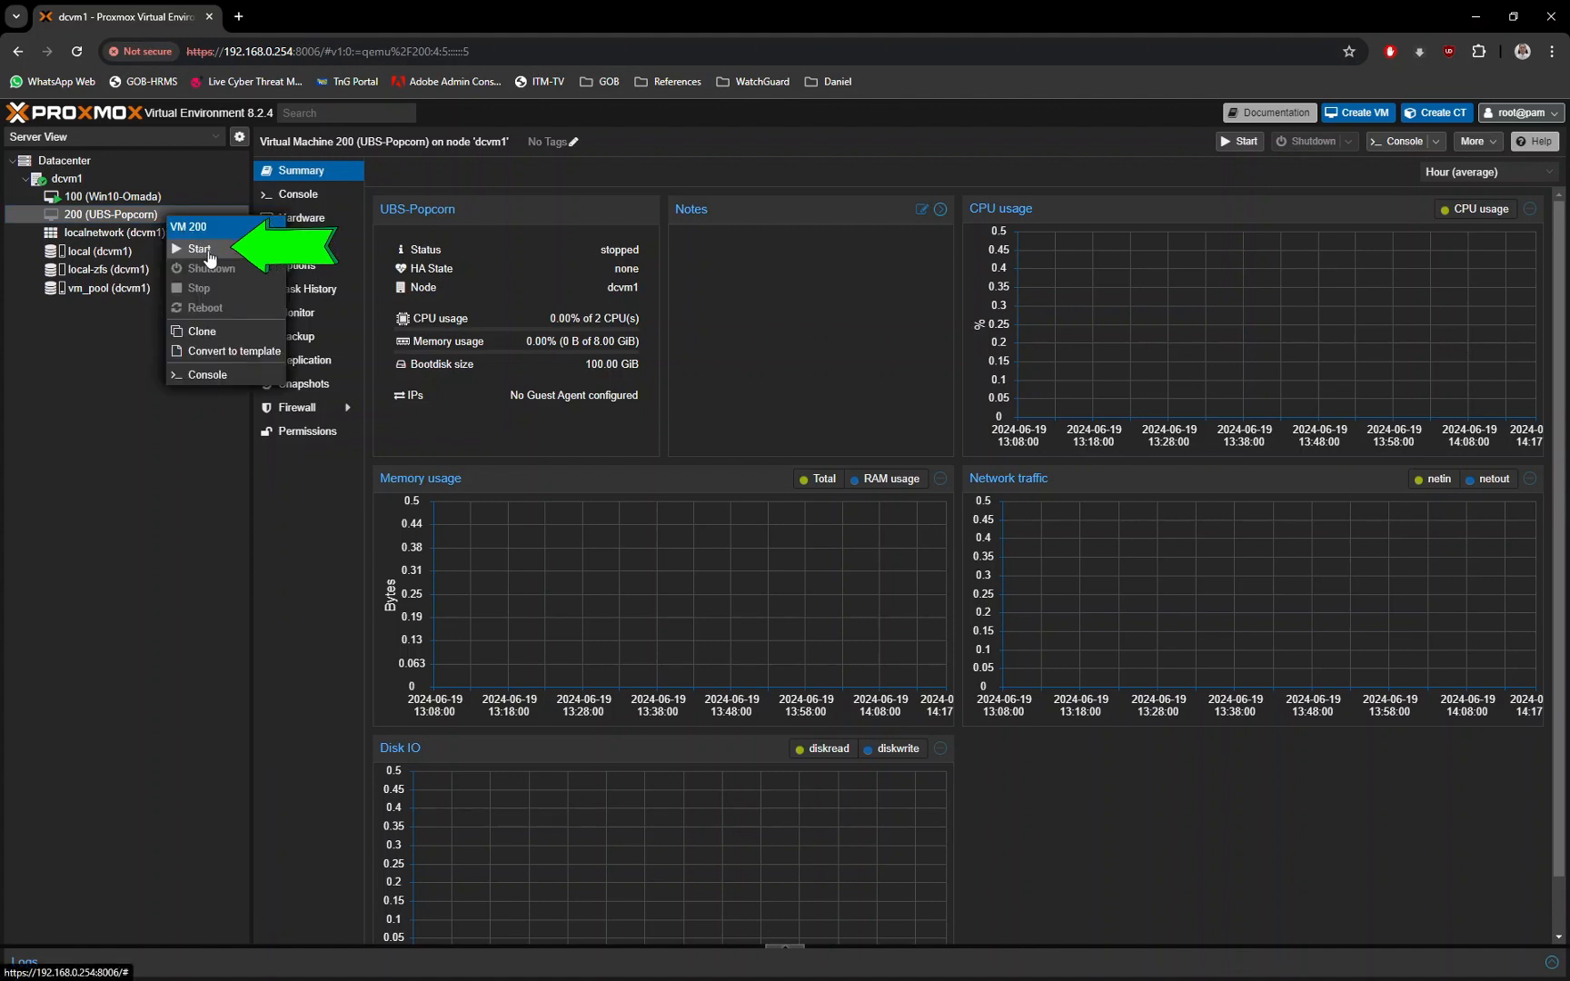
click(198, 493)
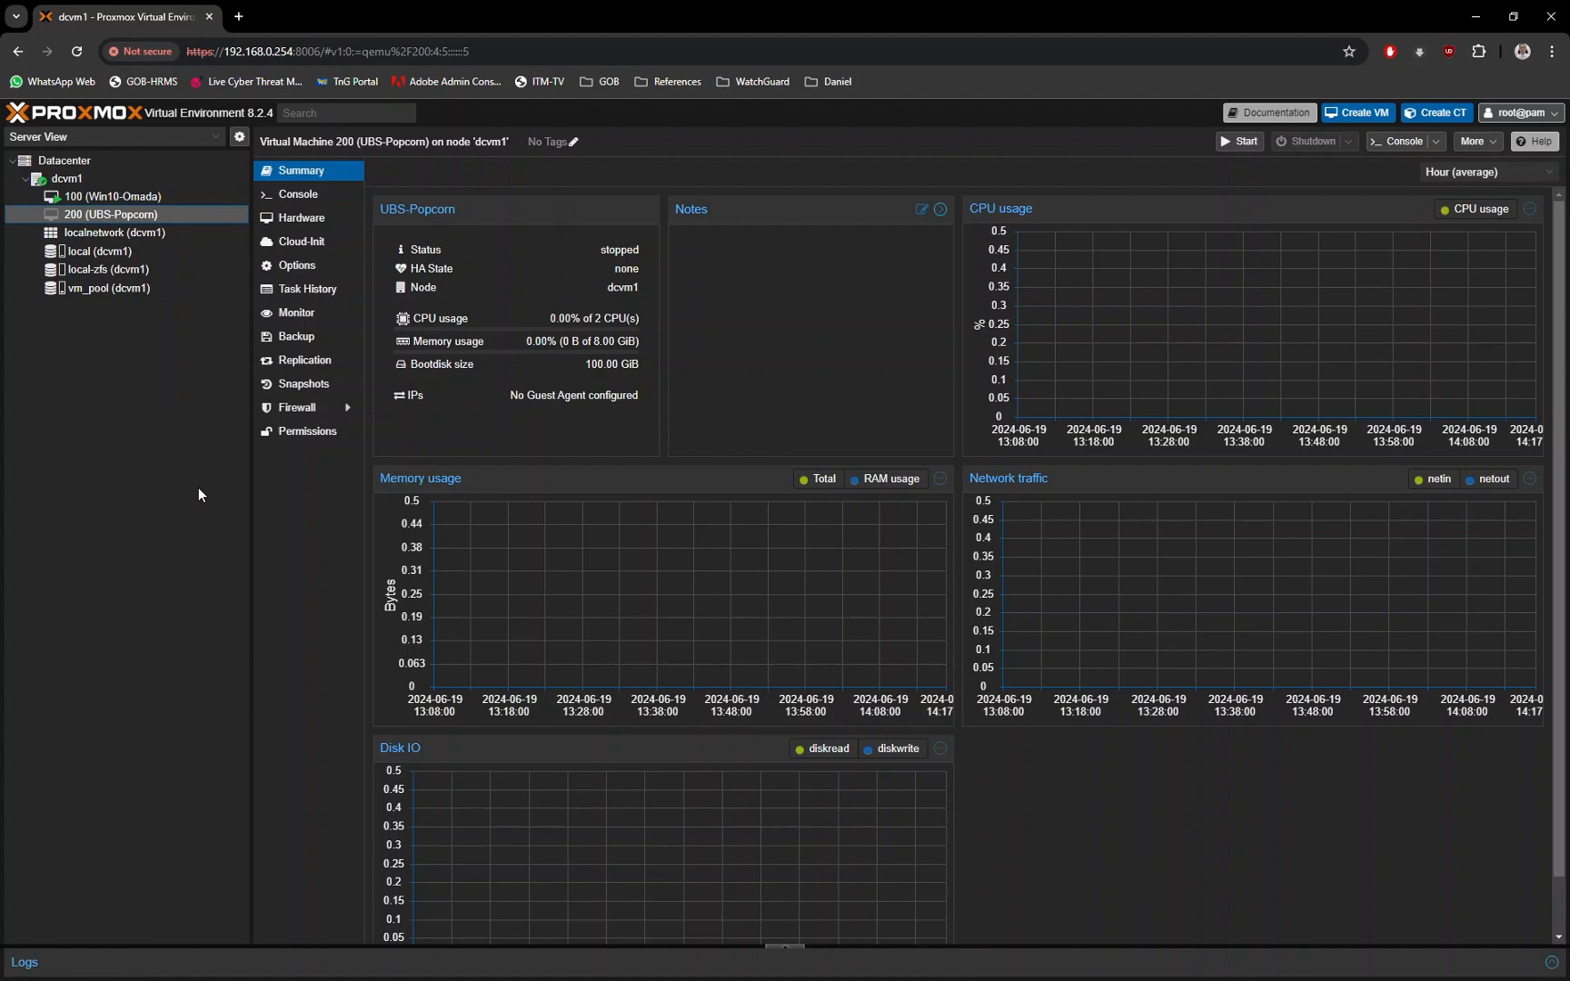
click(1238, 141)
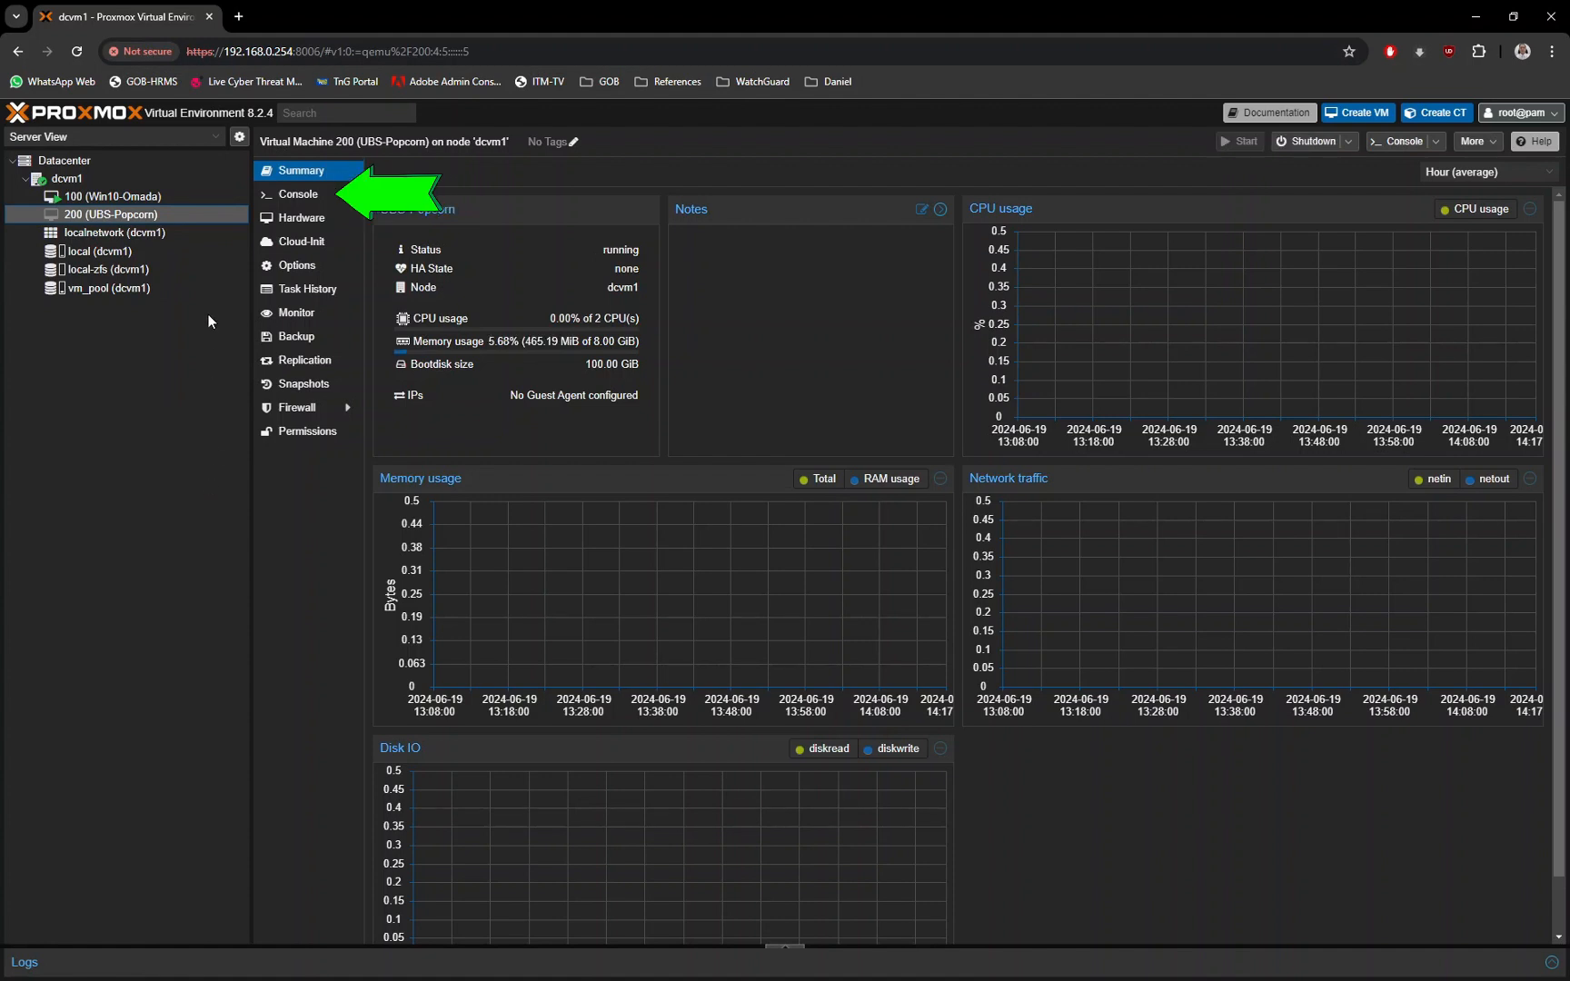
Step: Open VM 200's console and boot 'Try or Install Ubuntu Server'
click(297, 194)
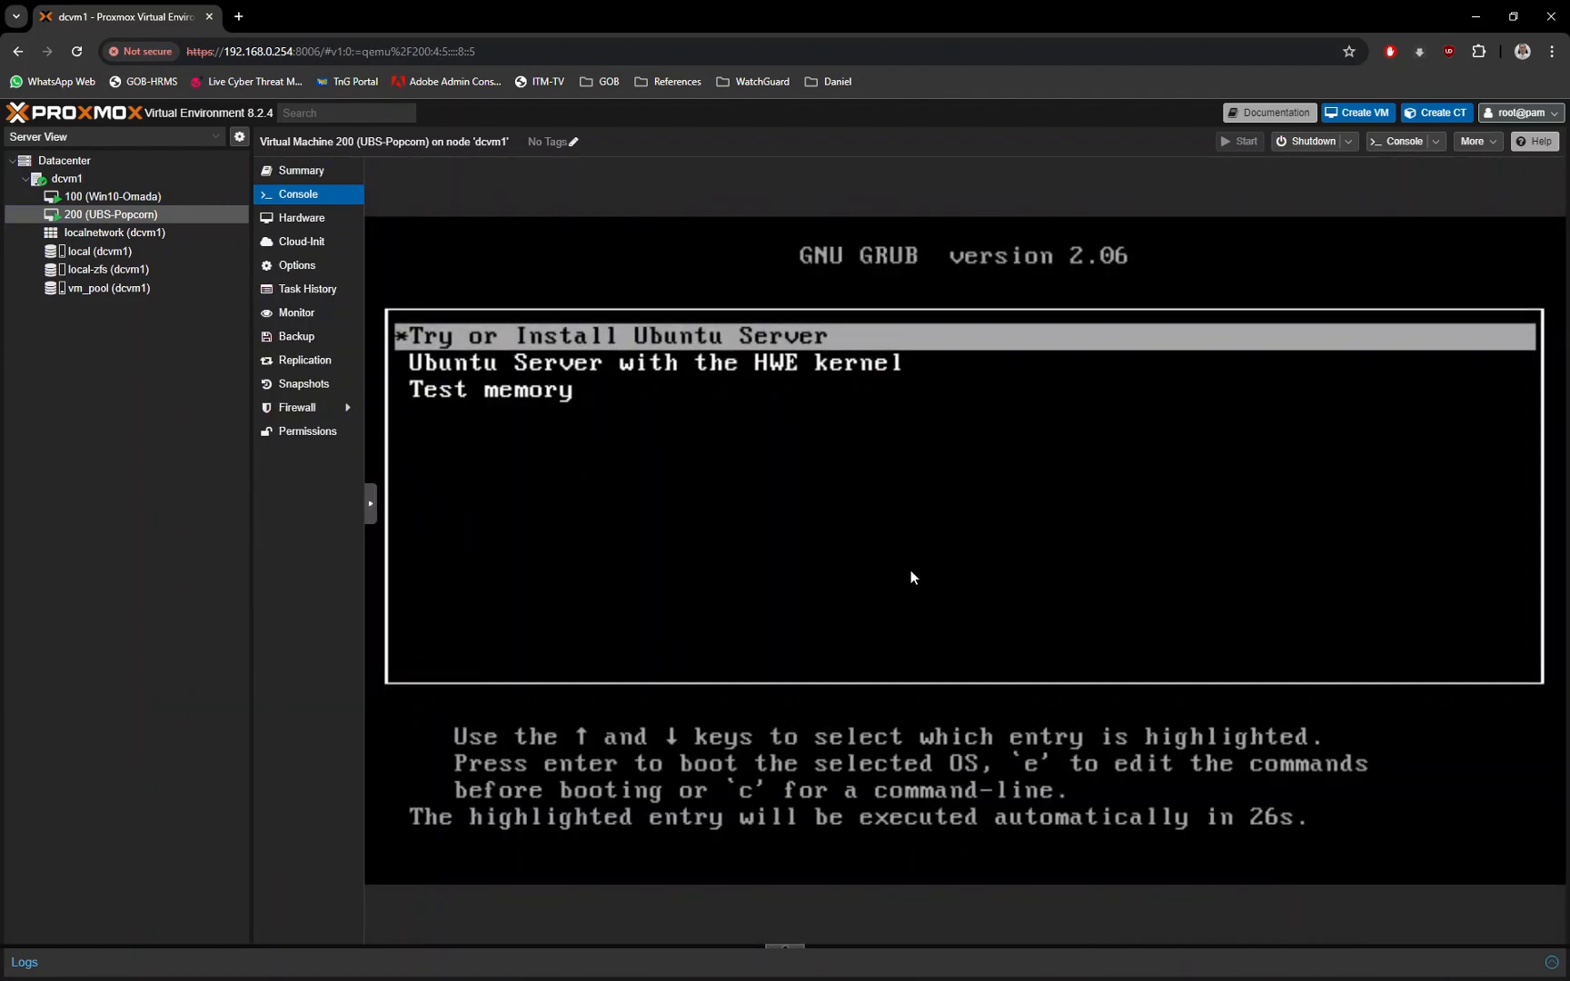
key(Down)
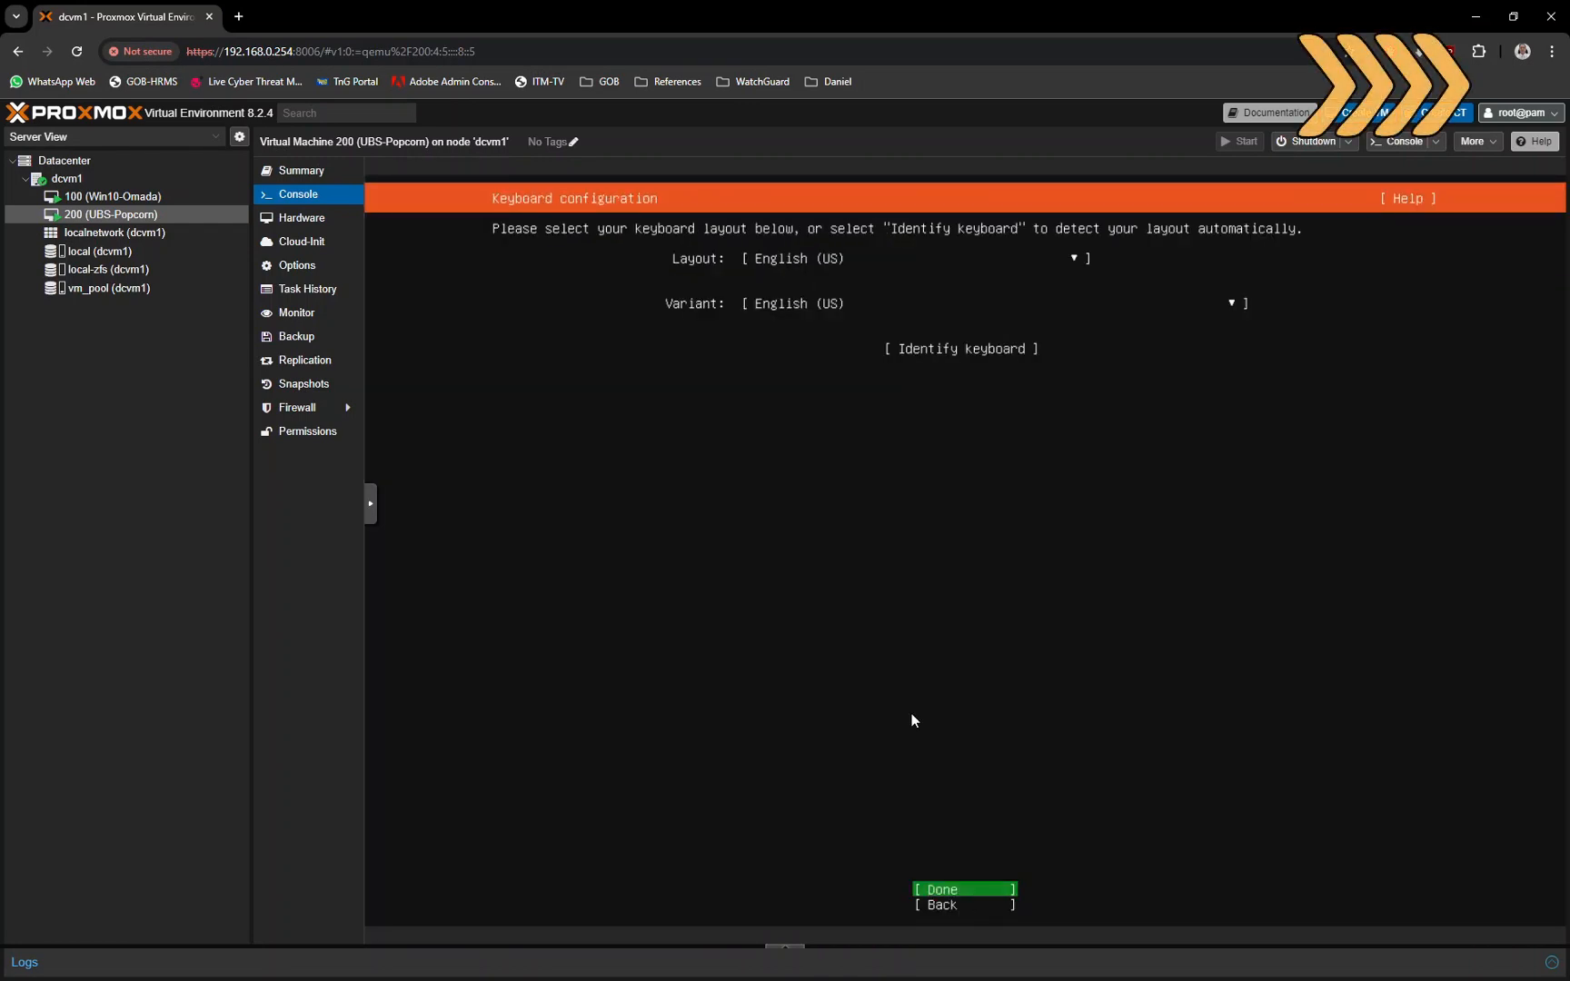
Step: Keep English (US) keyboard and set static IPv4 192.168.0.107 with DNS 8.8.8.8,1.1.1.1
click(960, 891)
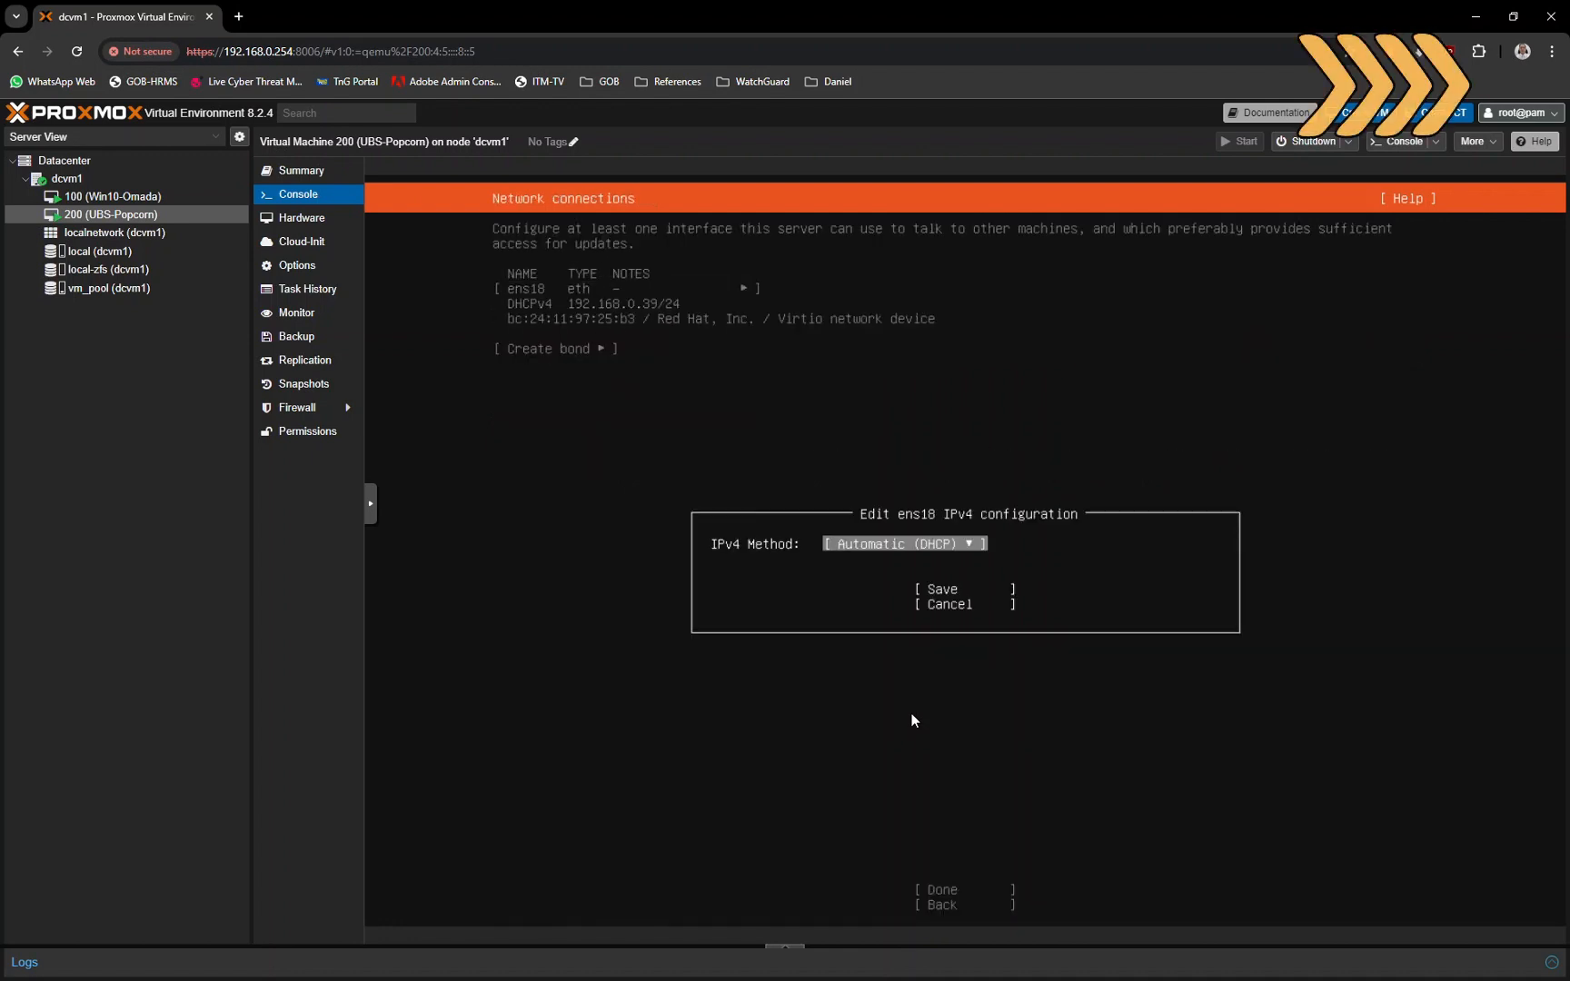
click(901, 544)
text(192.168.0.1)
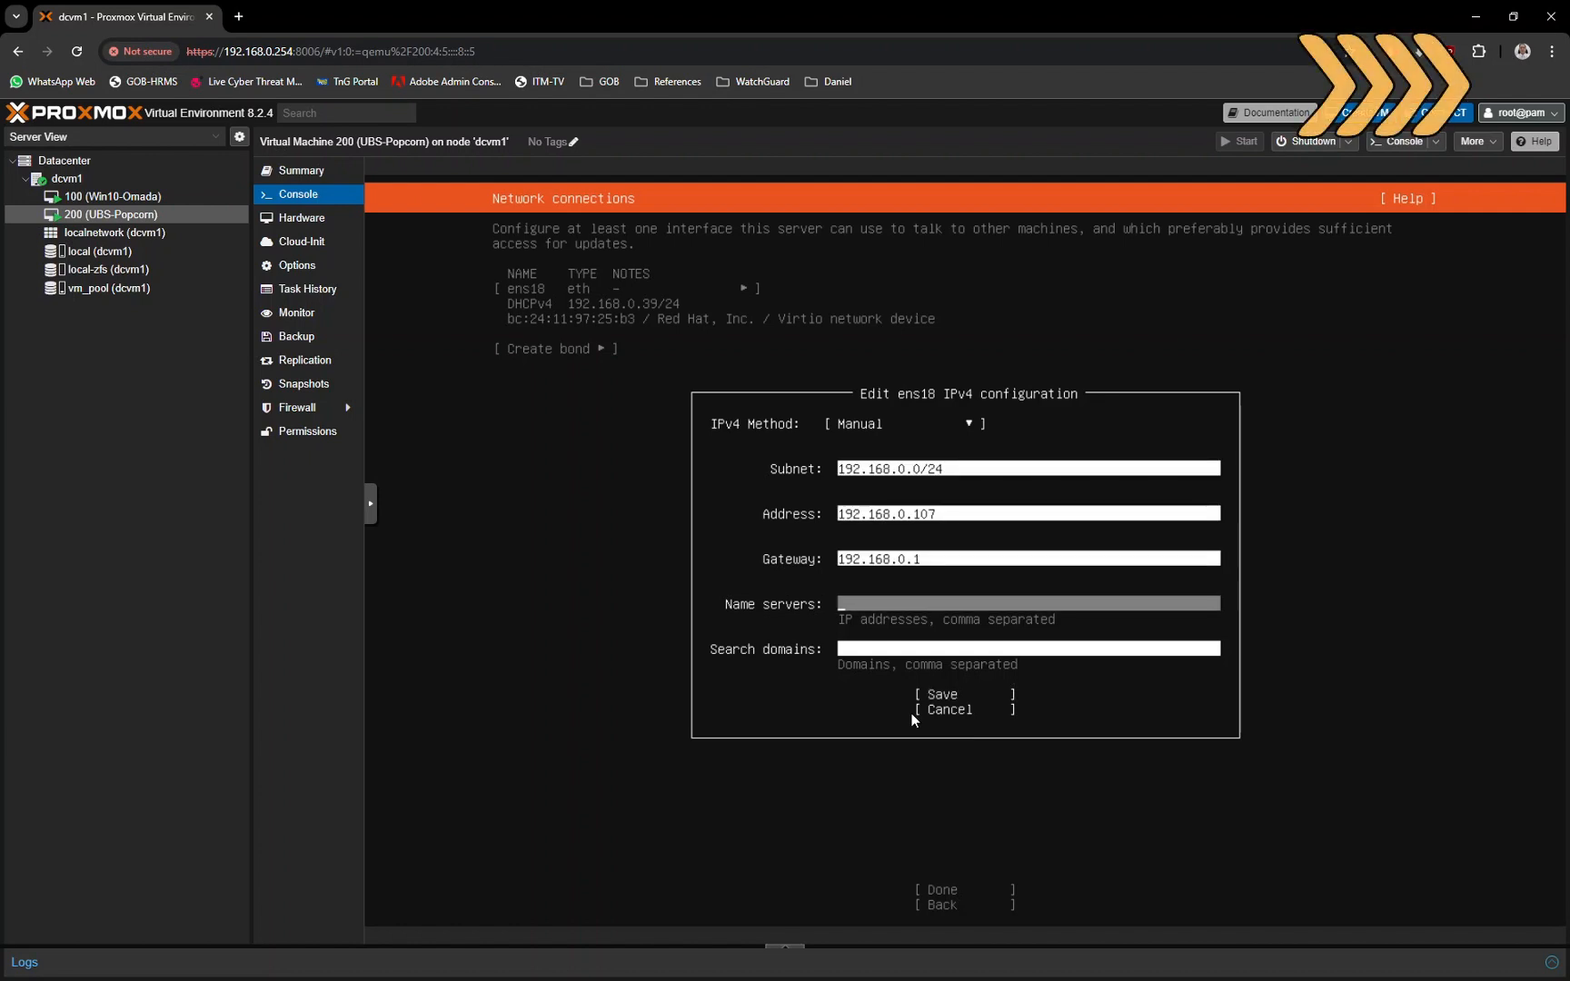
text(8.8.8.8,1.1.1.1)
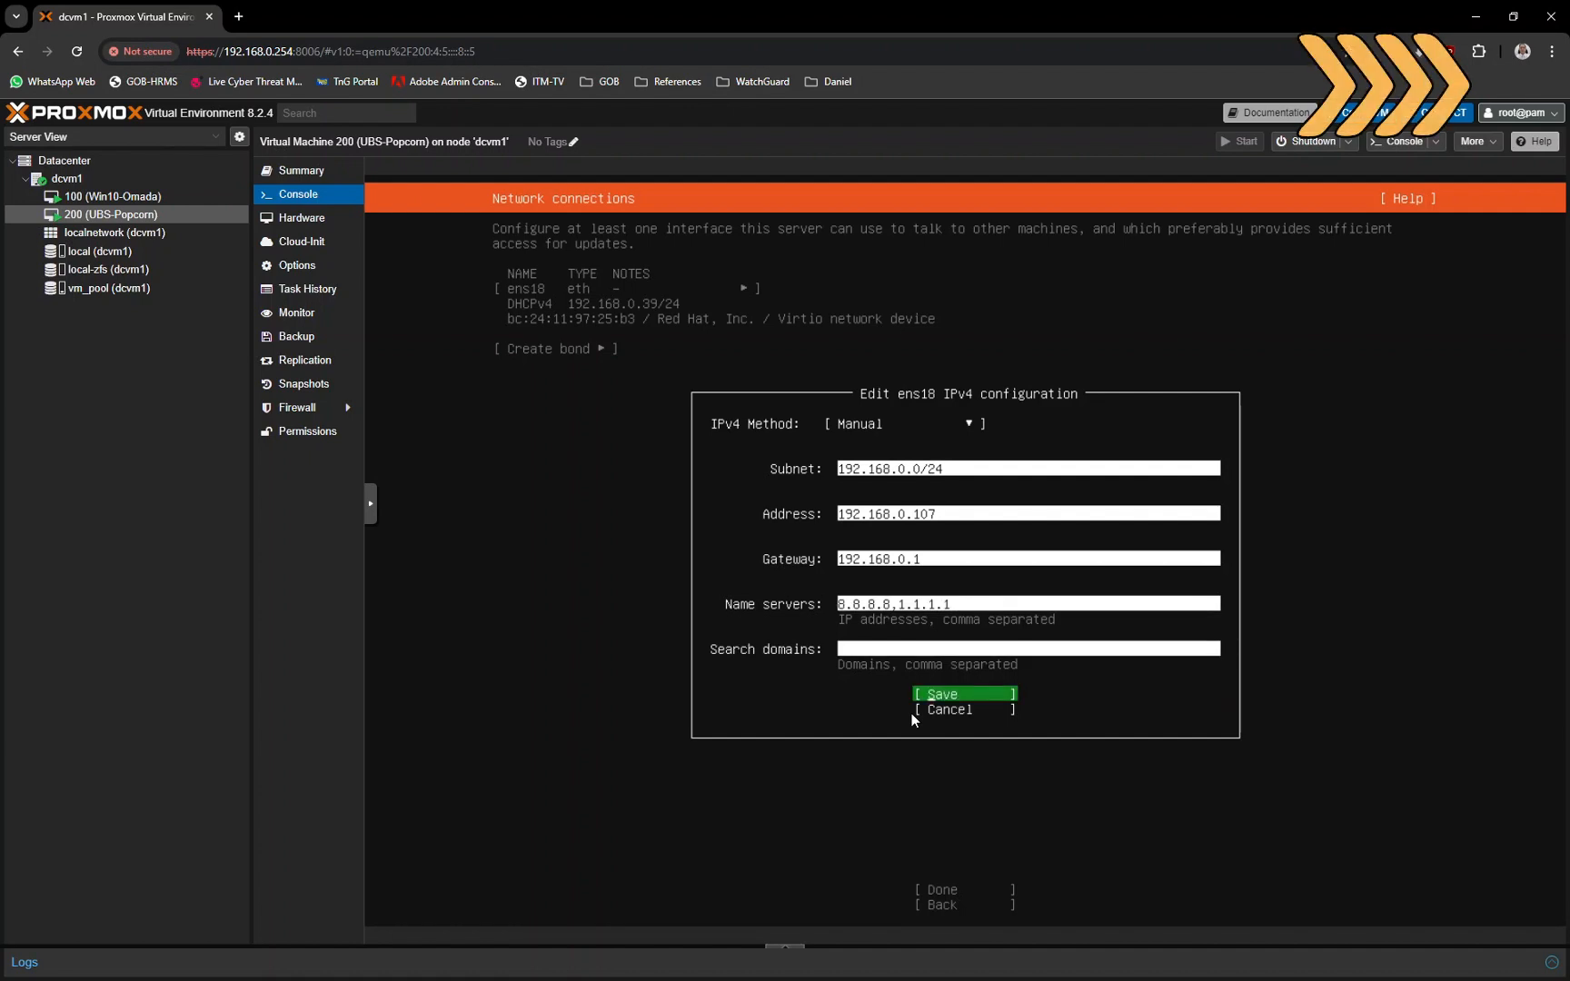
click(939, 695)
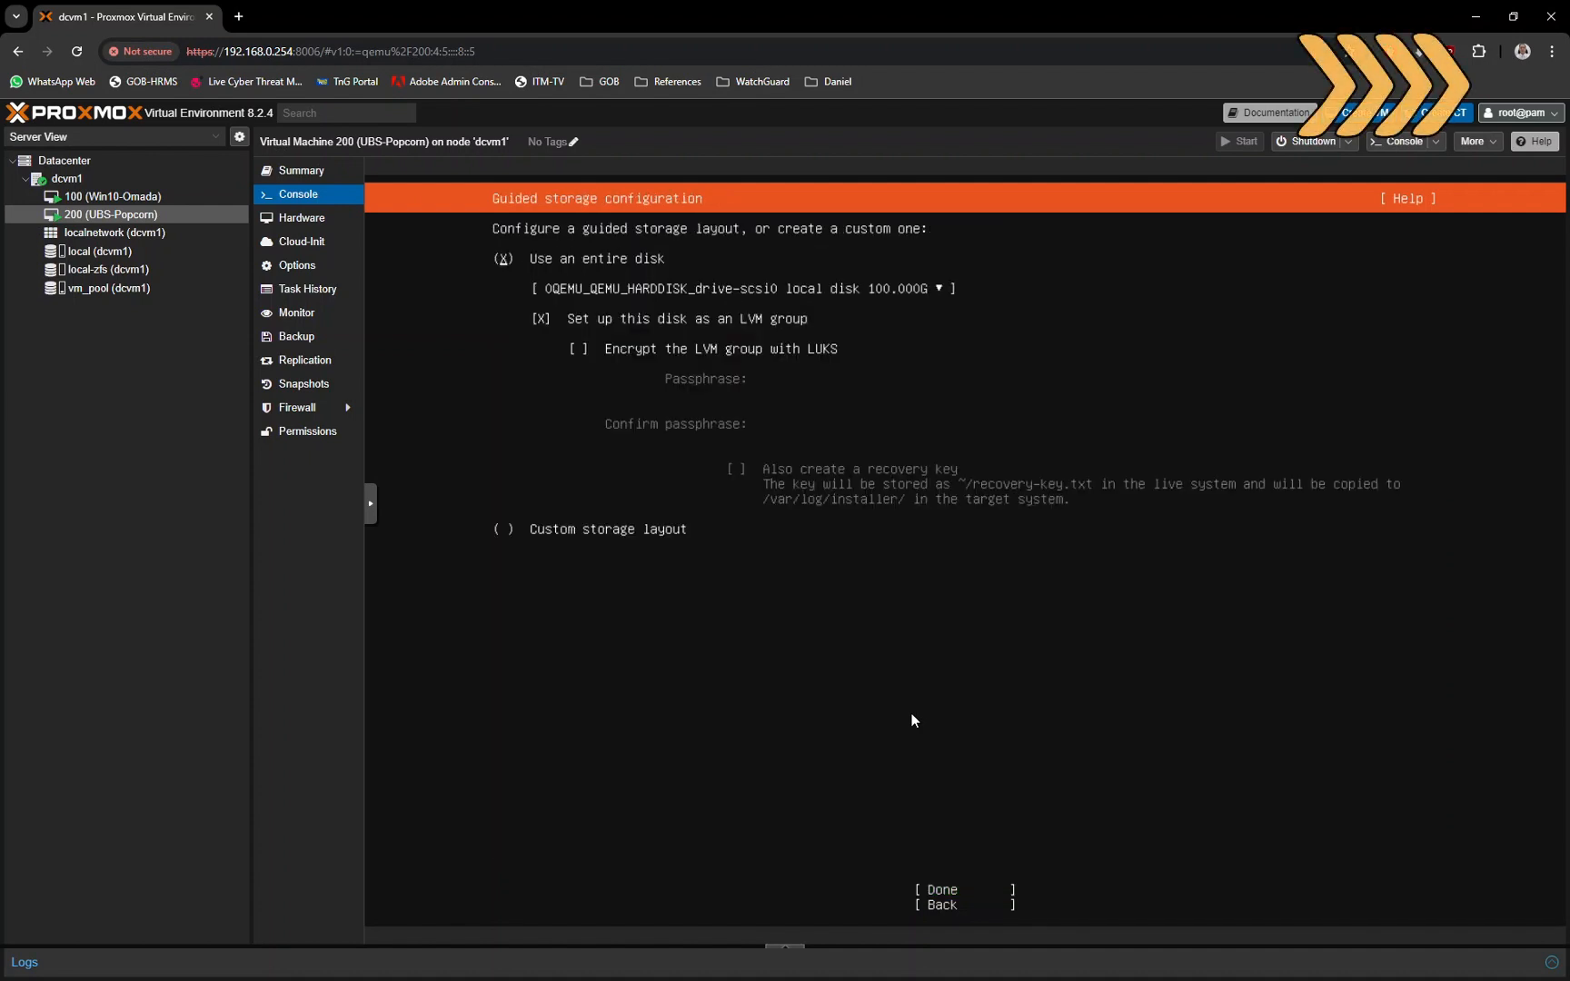
Step: Accept the entire-disk LVM layout, confirm formatting and begin installation
click(934, 889)
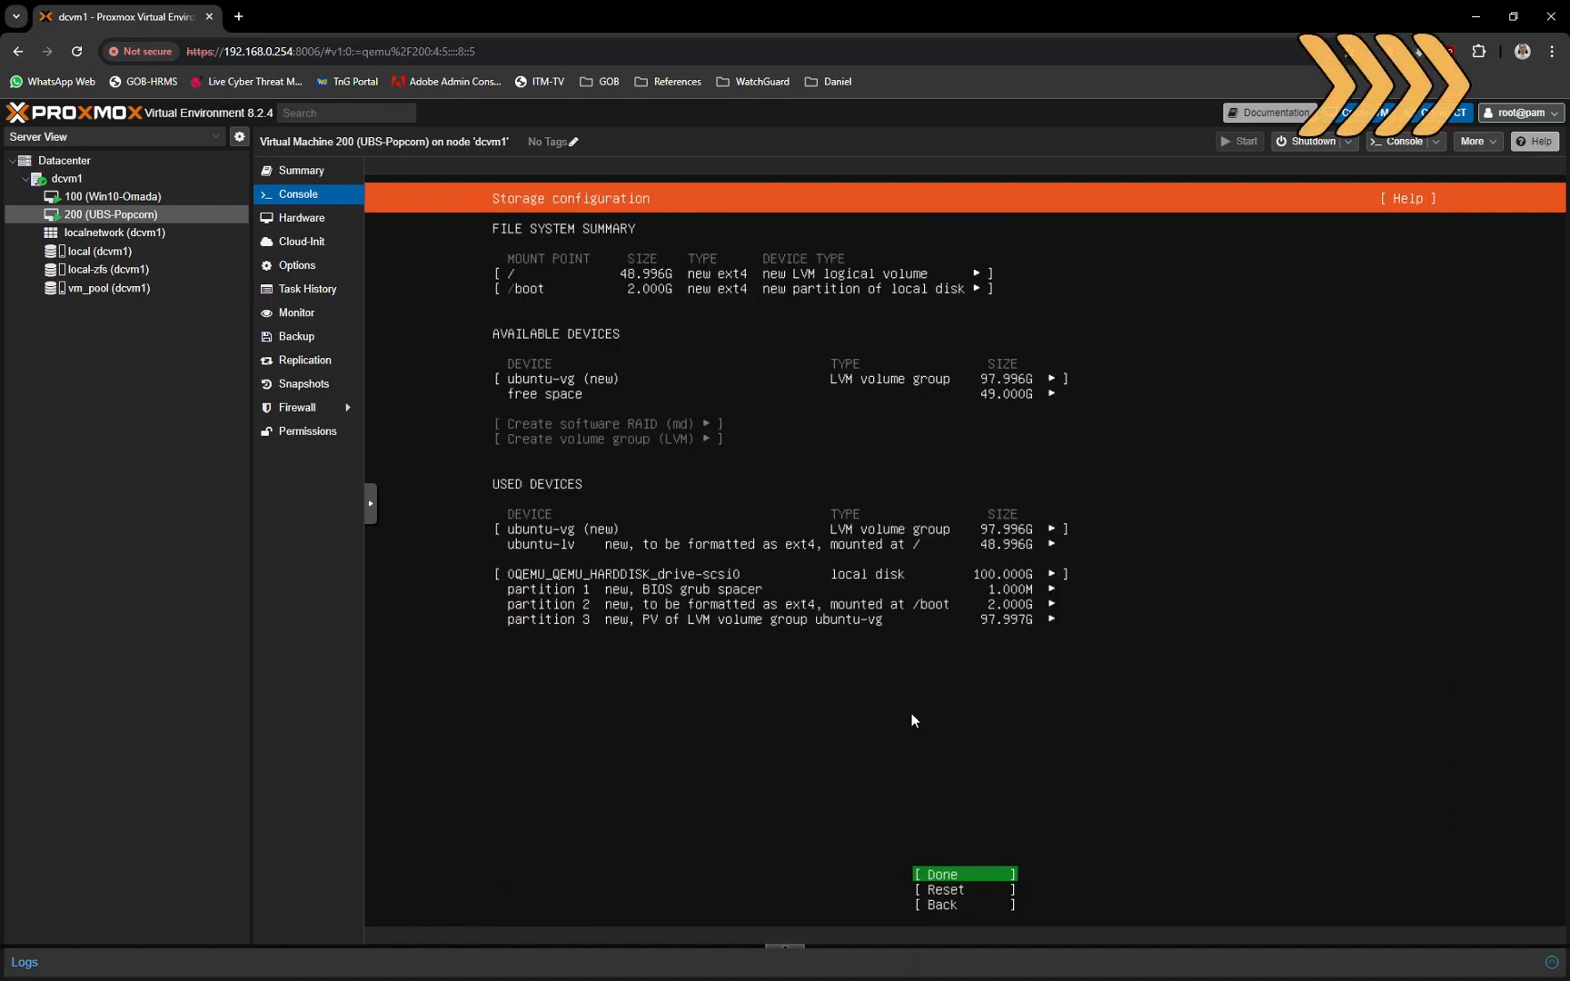
click(938, 874)
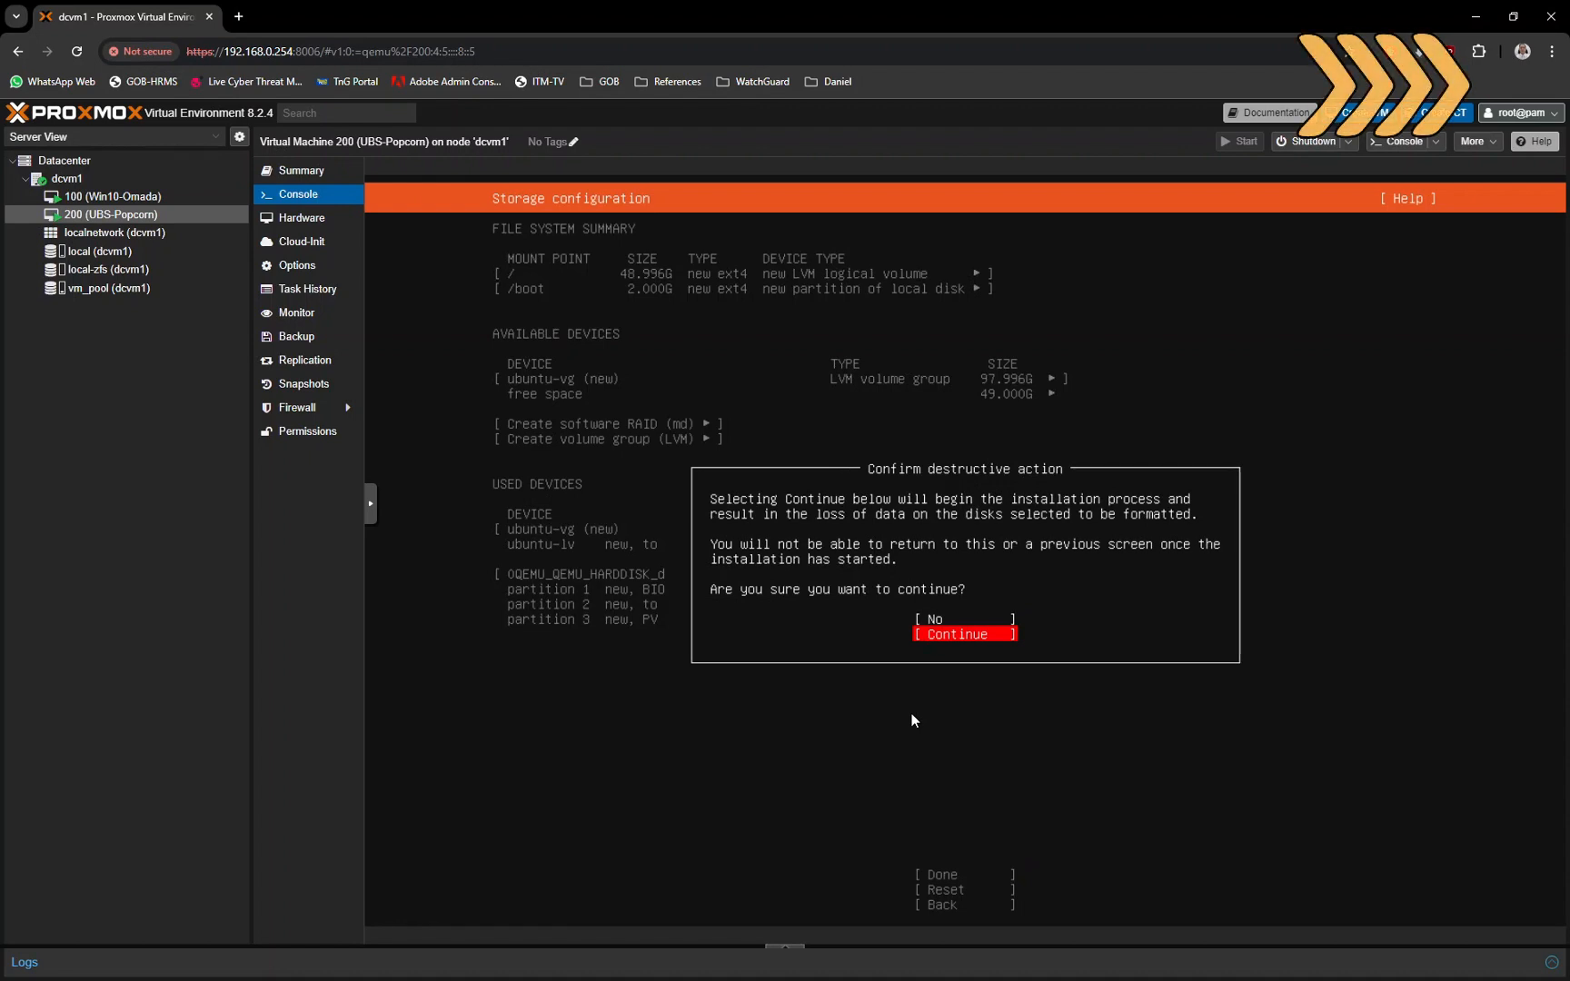
click(961, 634)
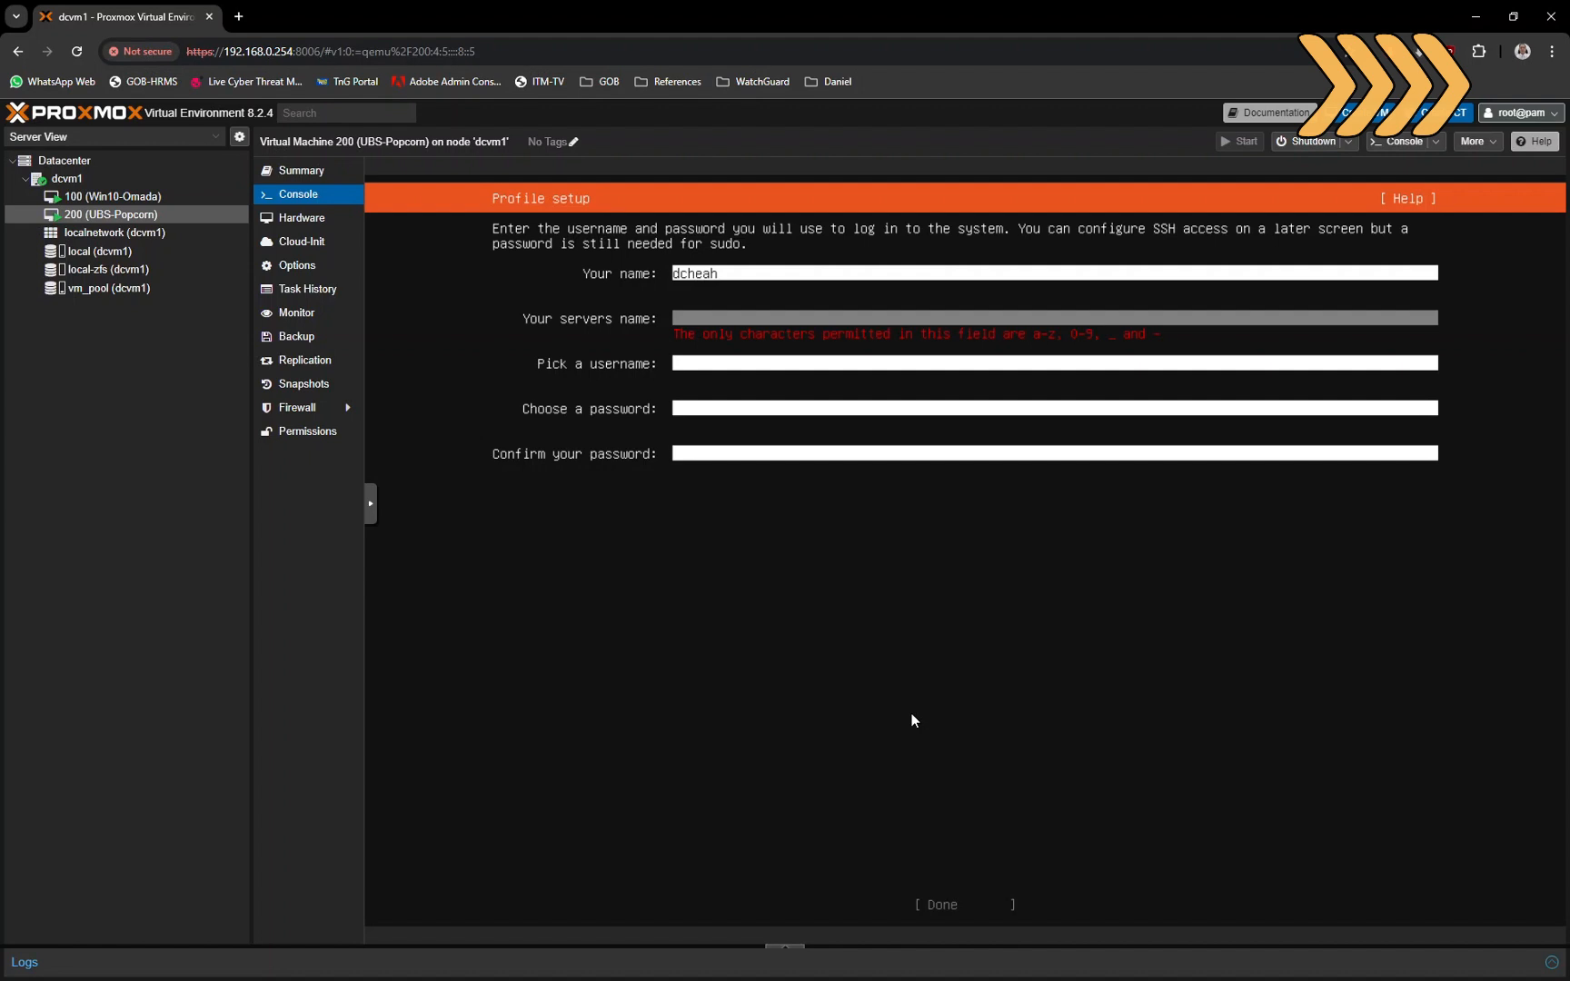
Step: Enter 'ubs-pop' in the profile setup, then reboot after the Ubuntu install completes
text(ubs-pop)
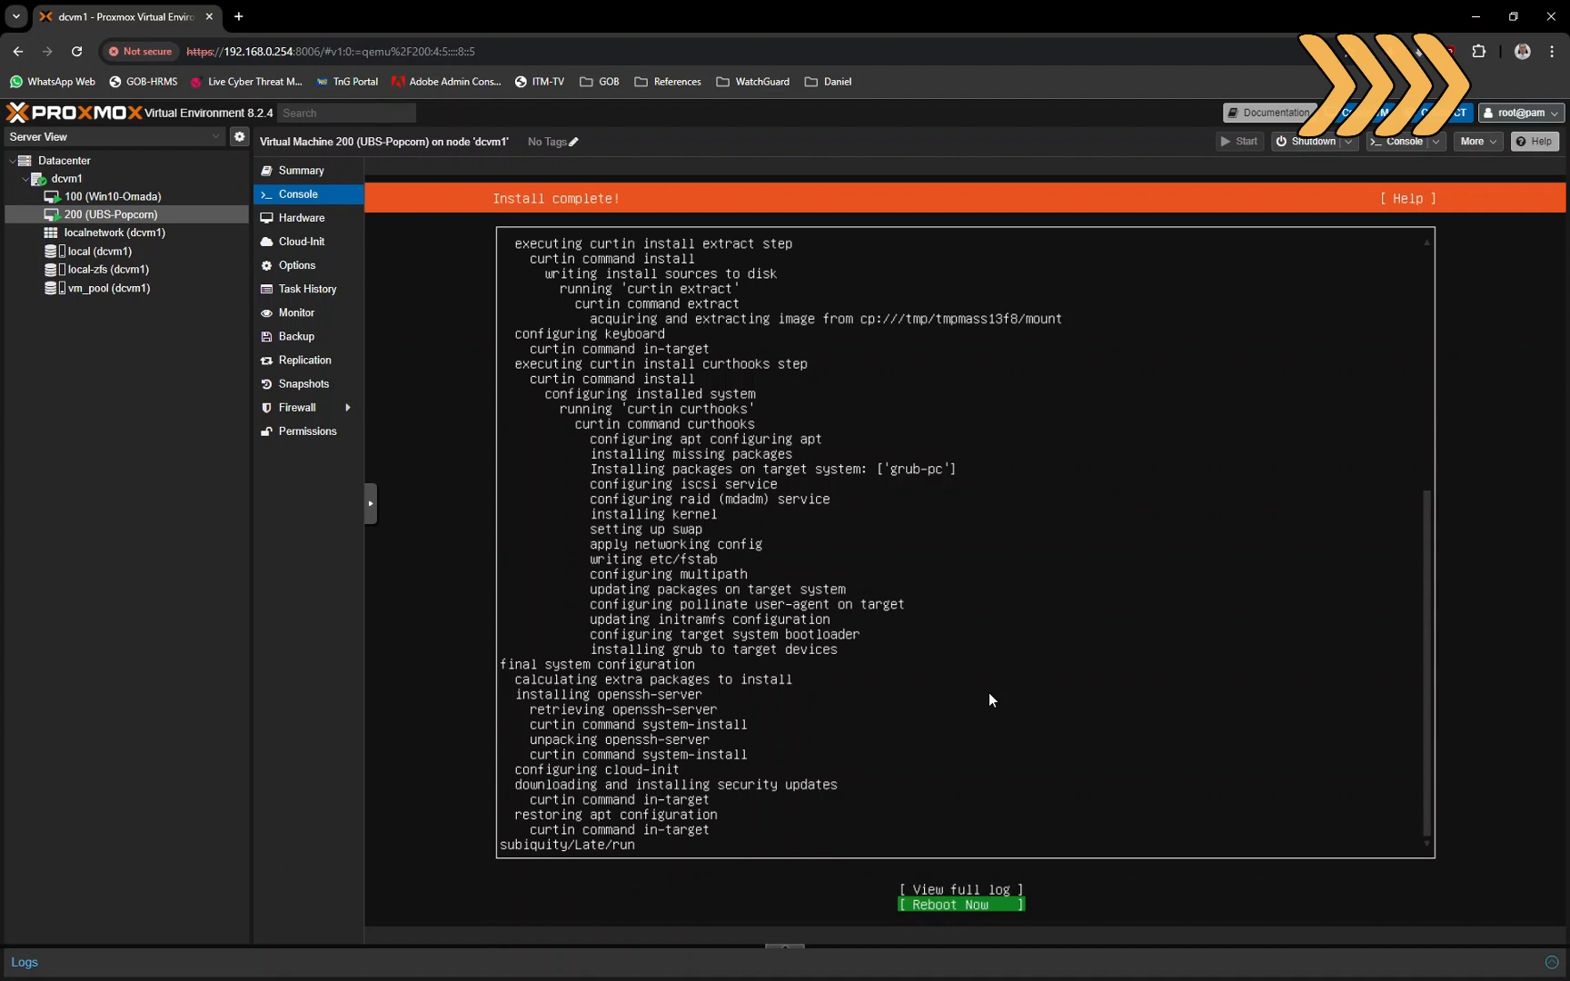
click(959, 903)
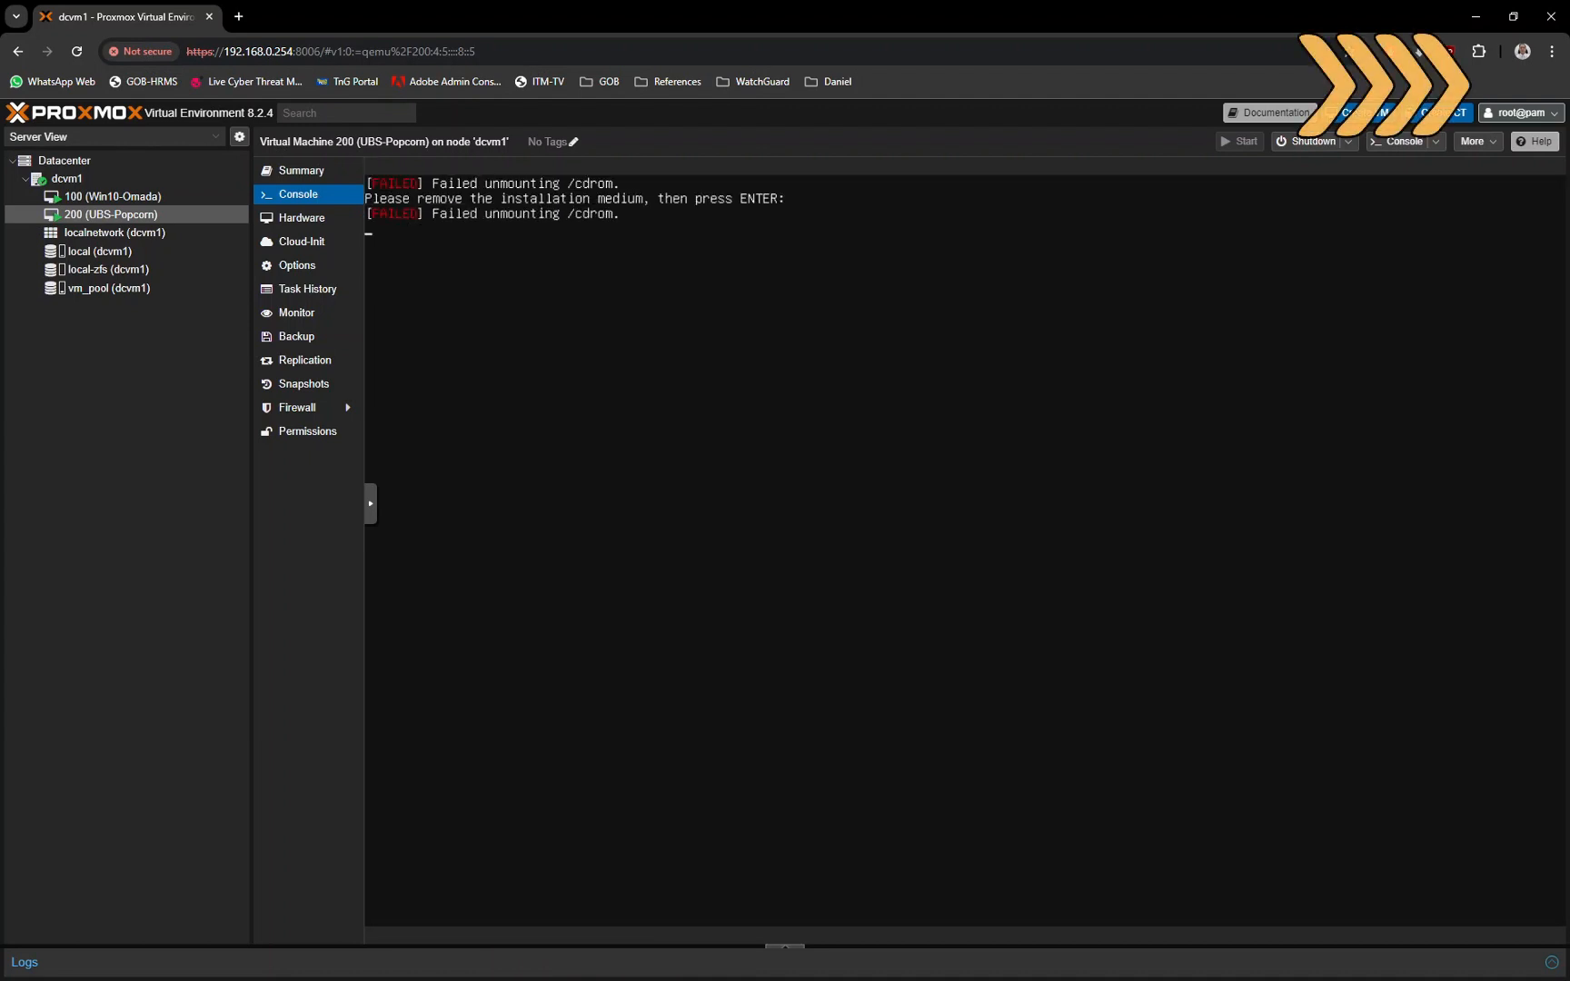